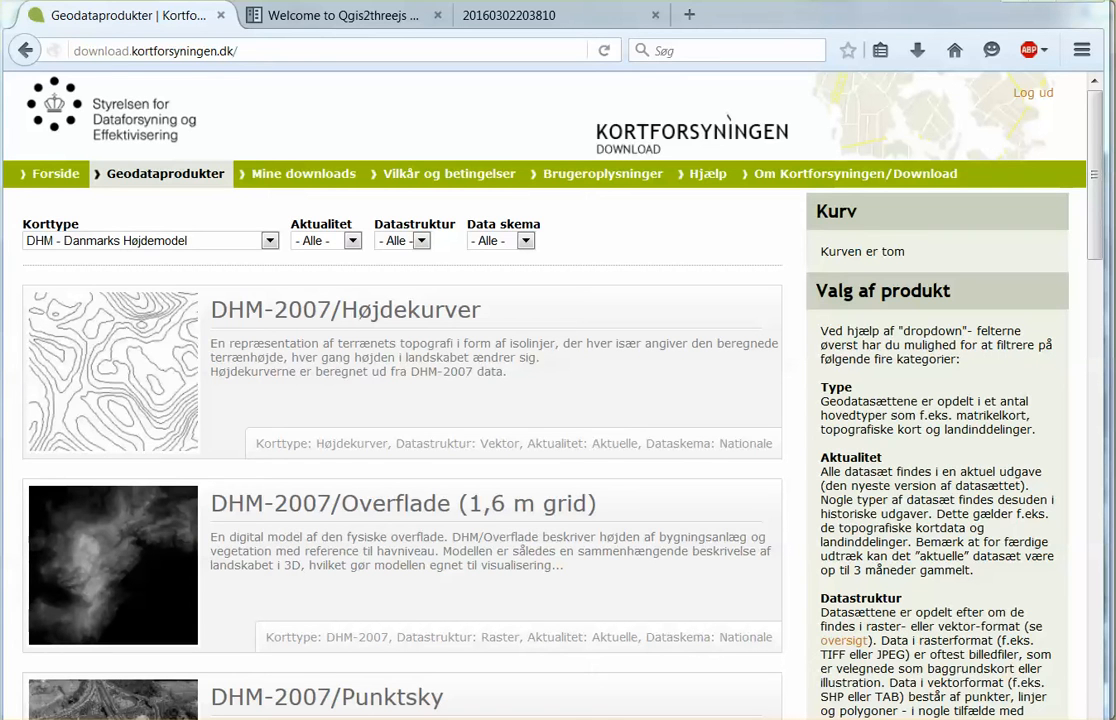
# Scroll the Kortforsyningen DHM product list down to the DHM/Terræn (0,4 m grid) entry
pyautogui.click(256, 50)
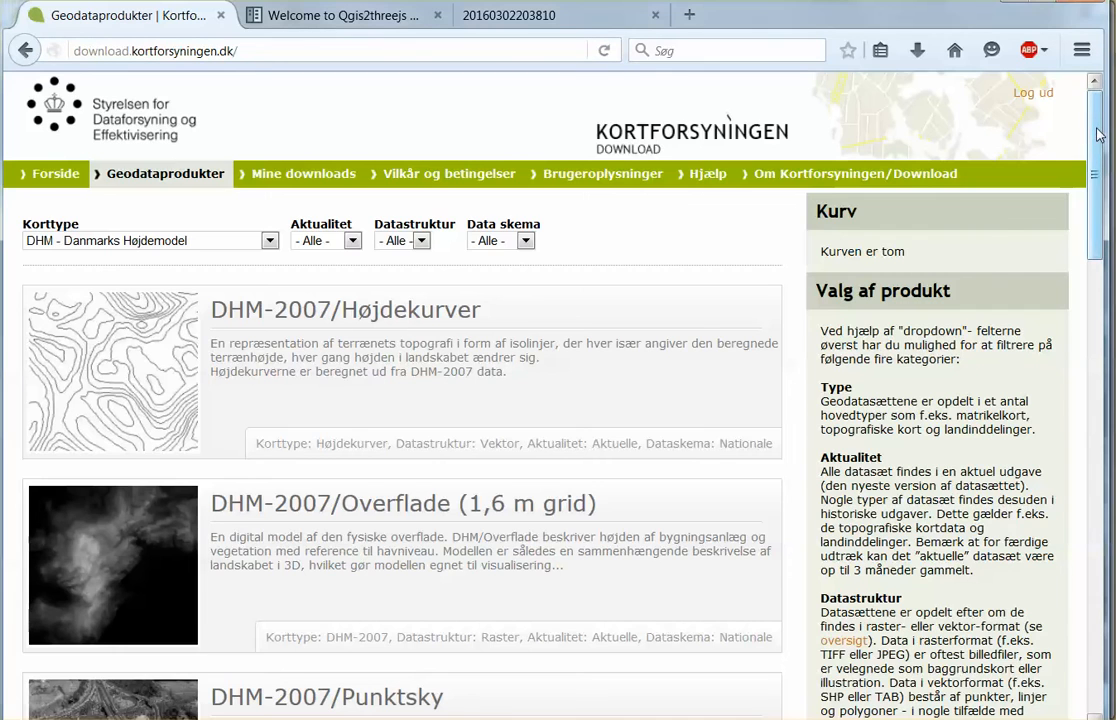
pyautogui.scroll(-3)
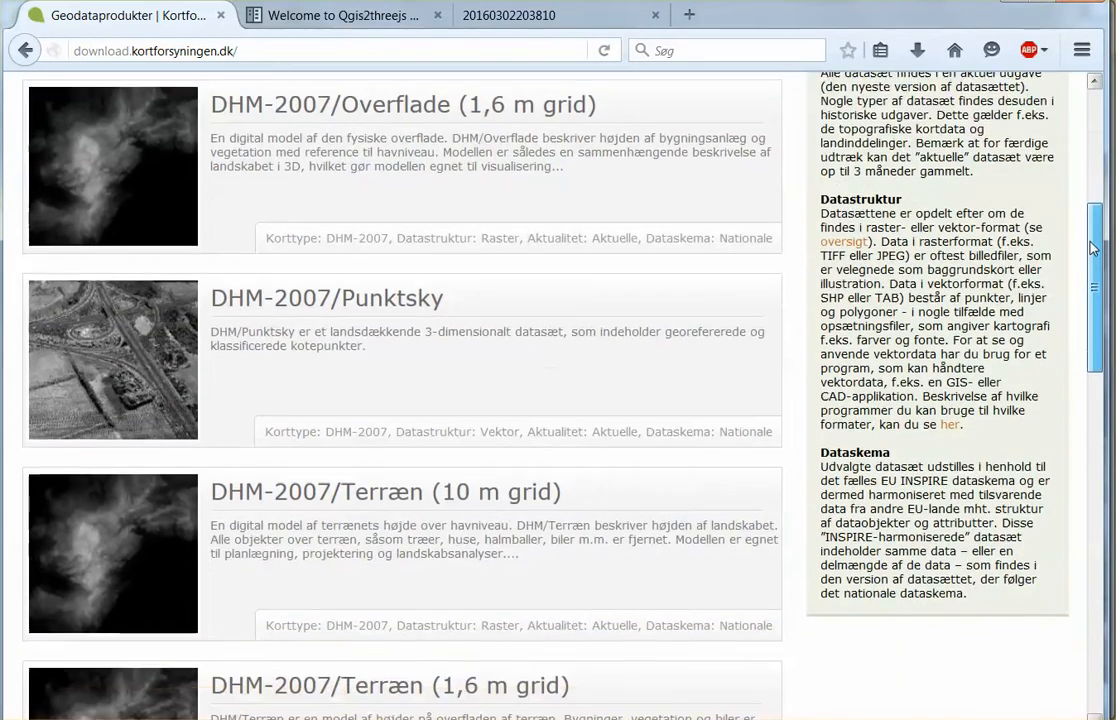
pyautogui.scroll(-3)
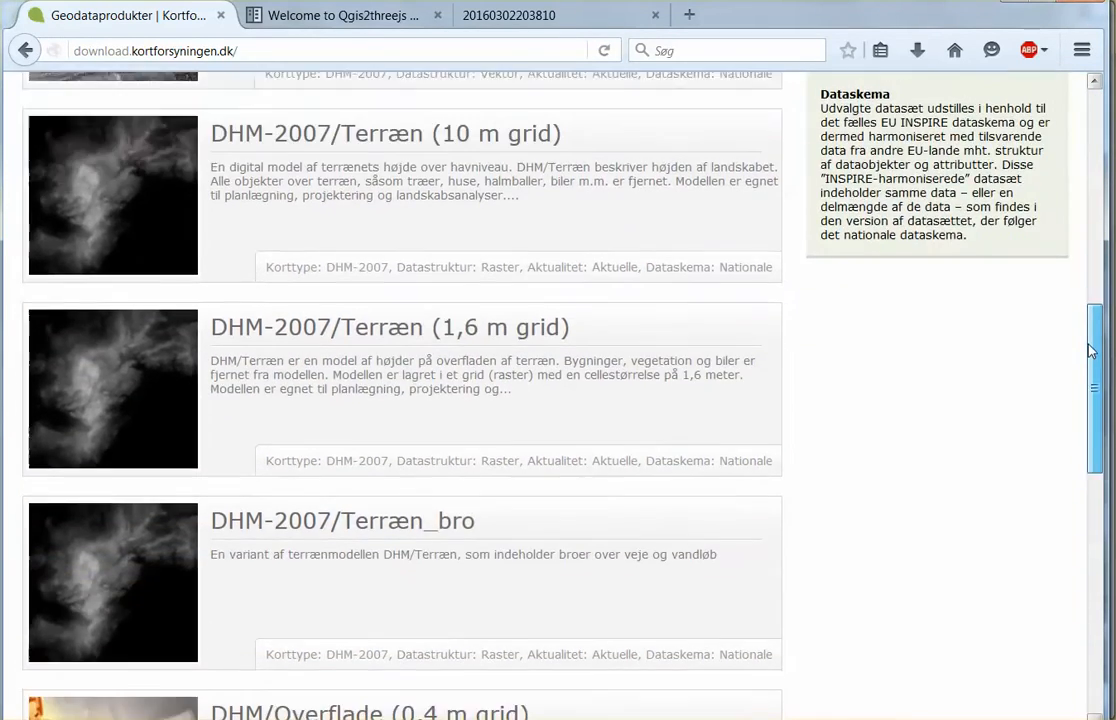
pyautogui.scroll(-3)
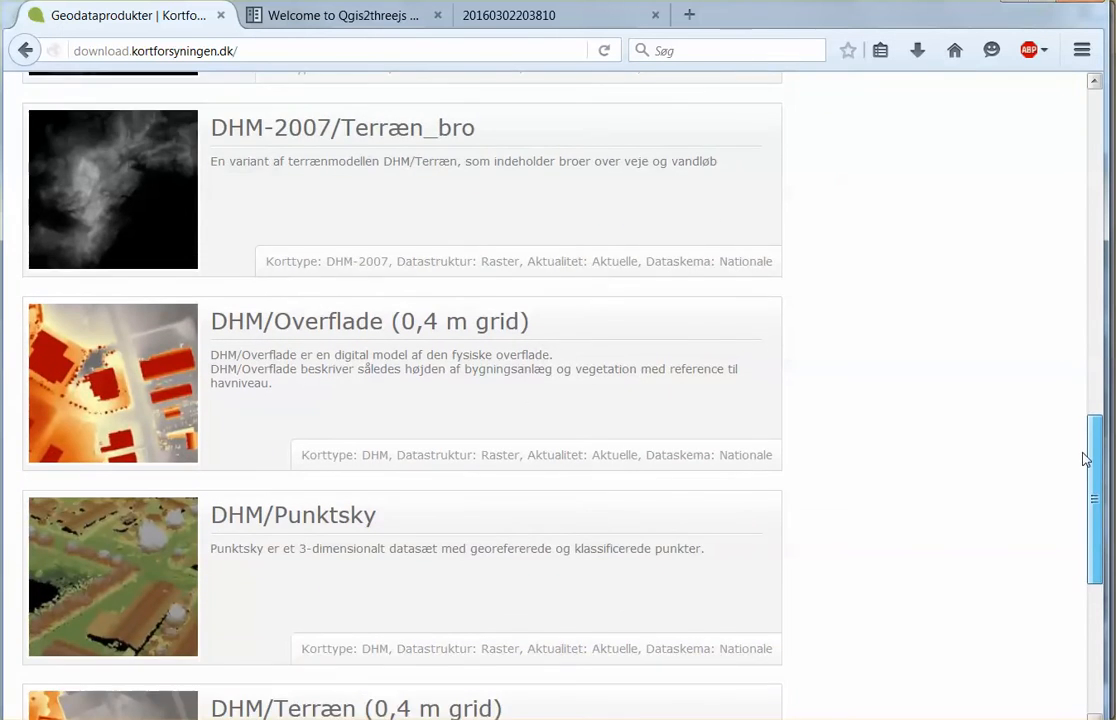
pyautogui.scroll(-3)
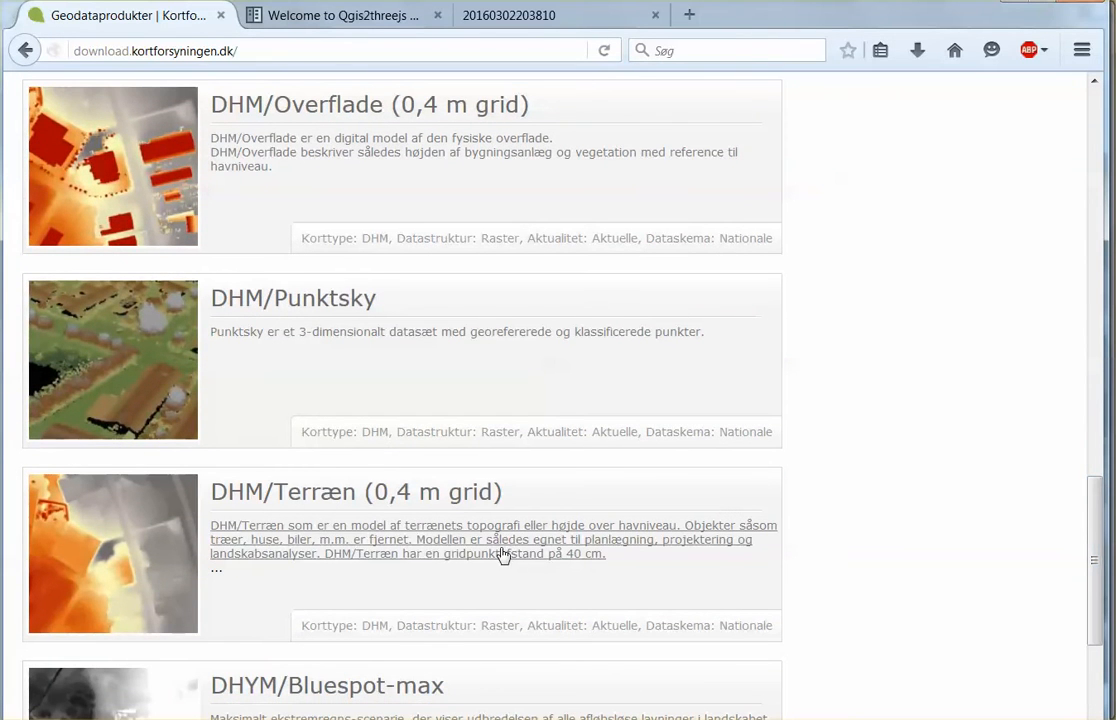
pyautogui.moveTo(384, 492)
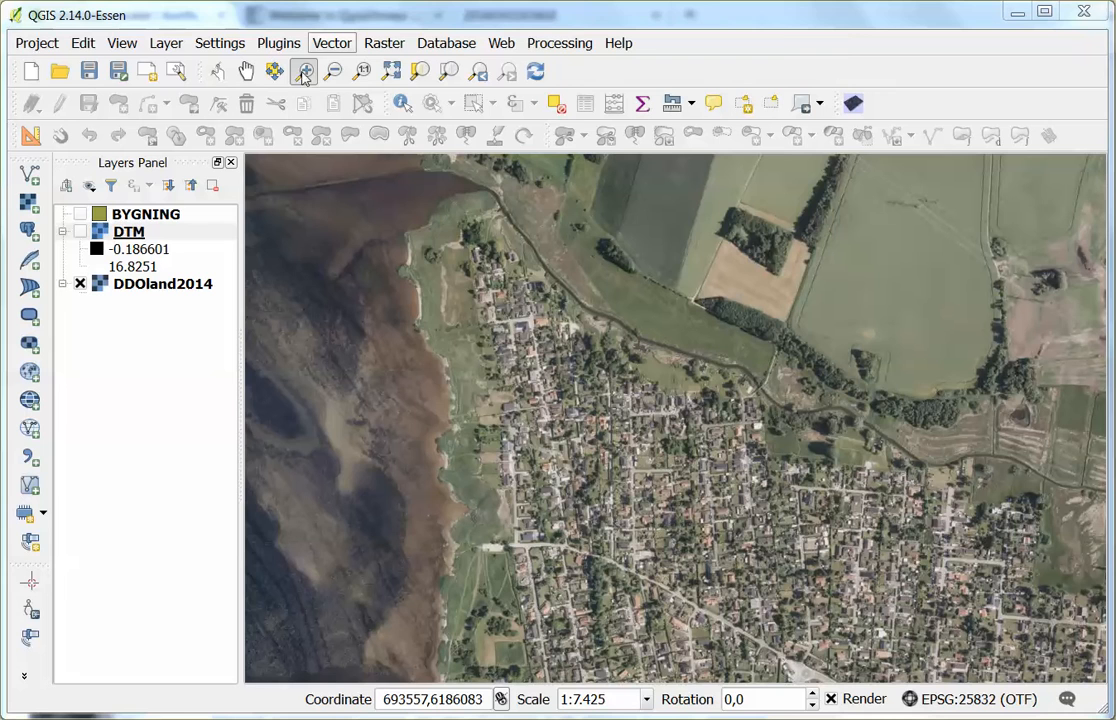
# Switch on the DTM layer so the grayscale elevation raster is drawn
pyautogui.click(80, 232)
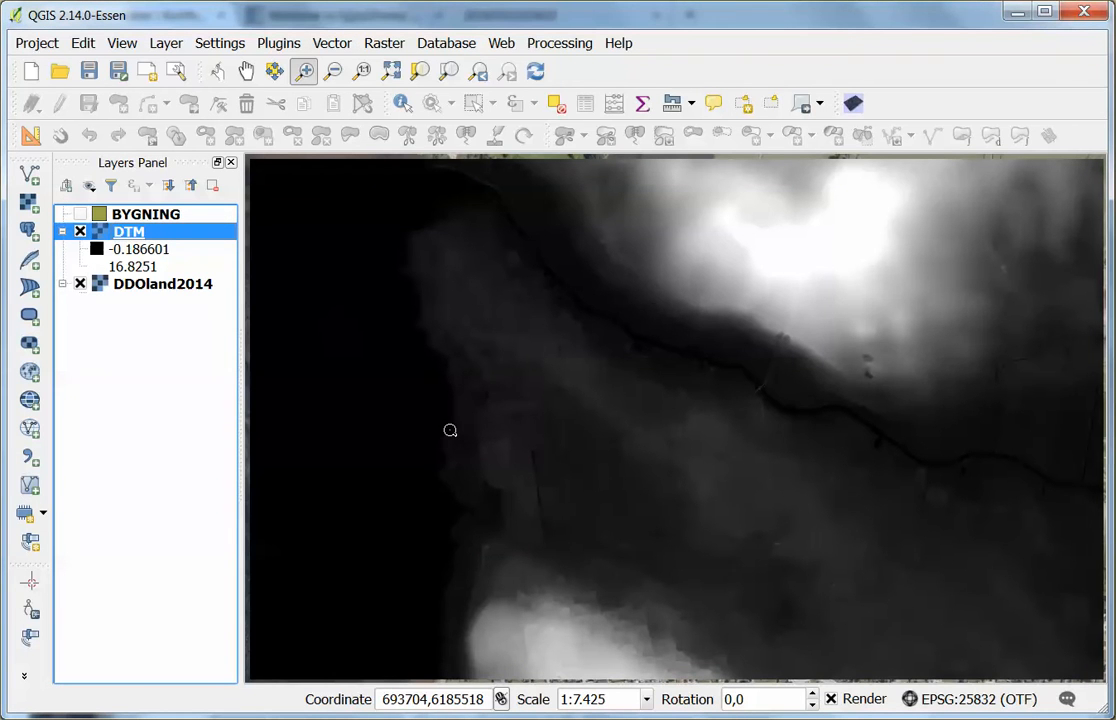
pyautogui.moveTo(586, 198)
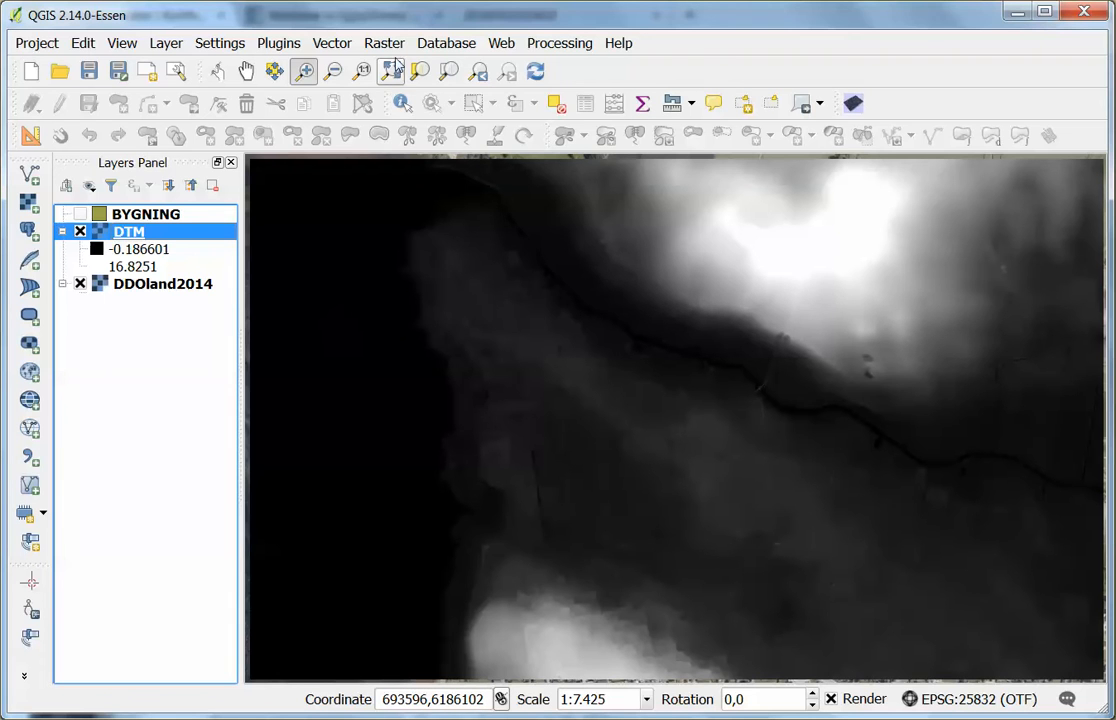
# Start the Terrain Analysis Hillshade tool with DTM as the elevation layer
pyautogui.click(384, 42)
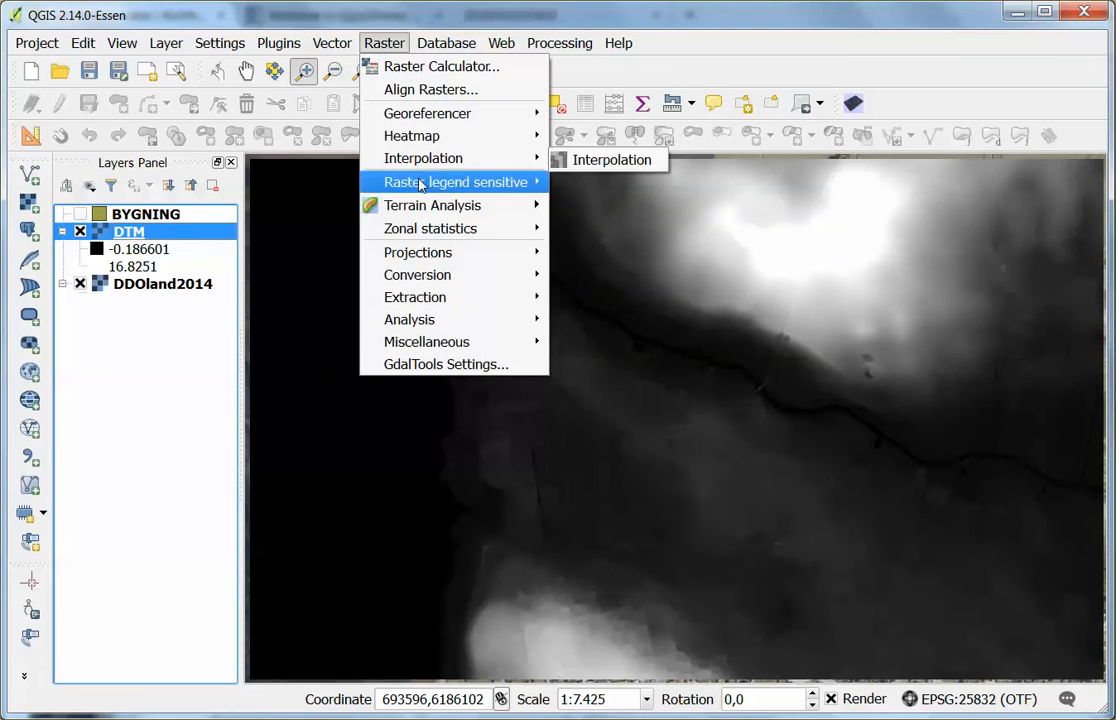
pyautogui.moveTo(432, 204)
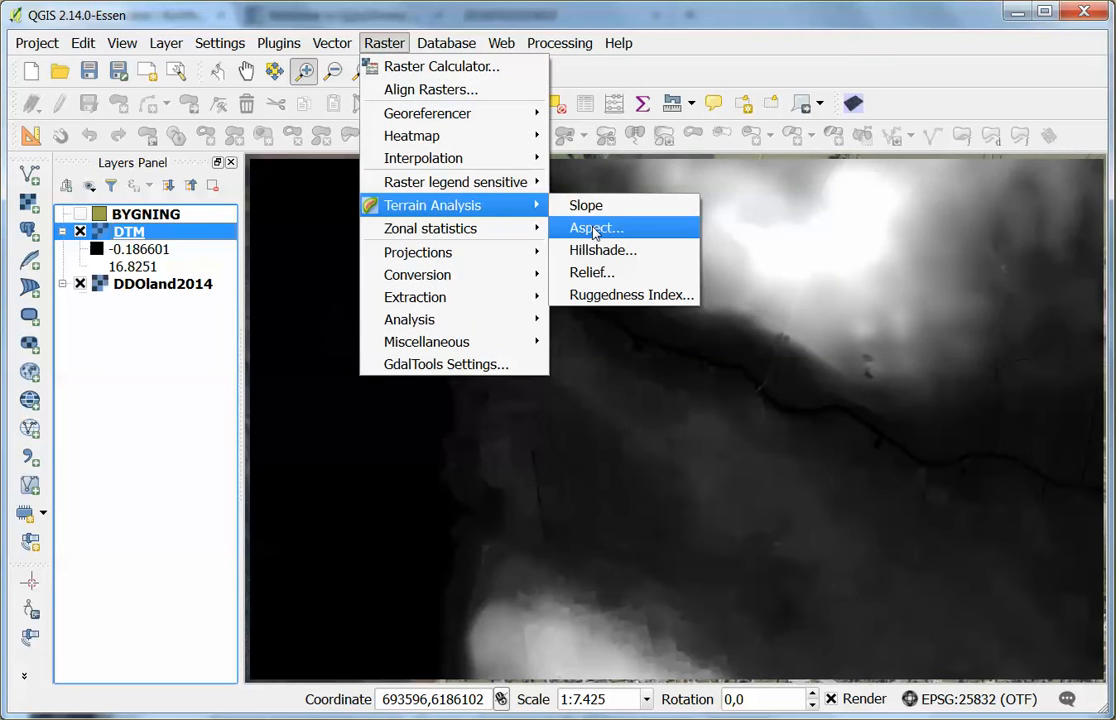
pyautogui.click(602, 250)
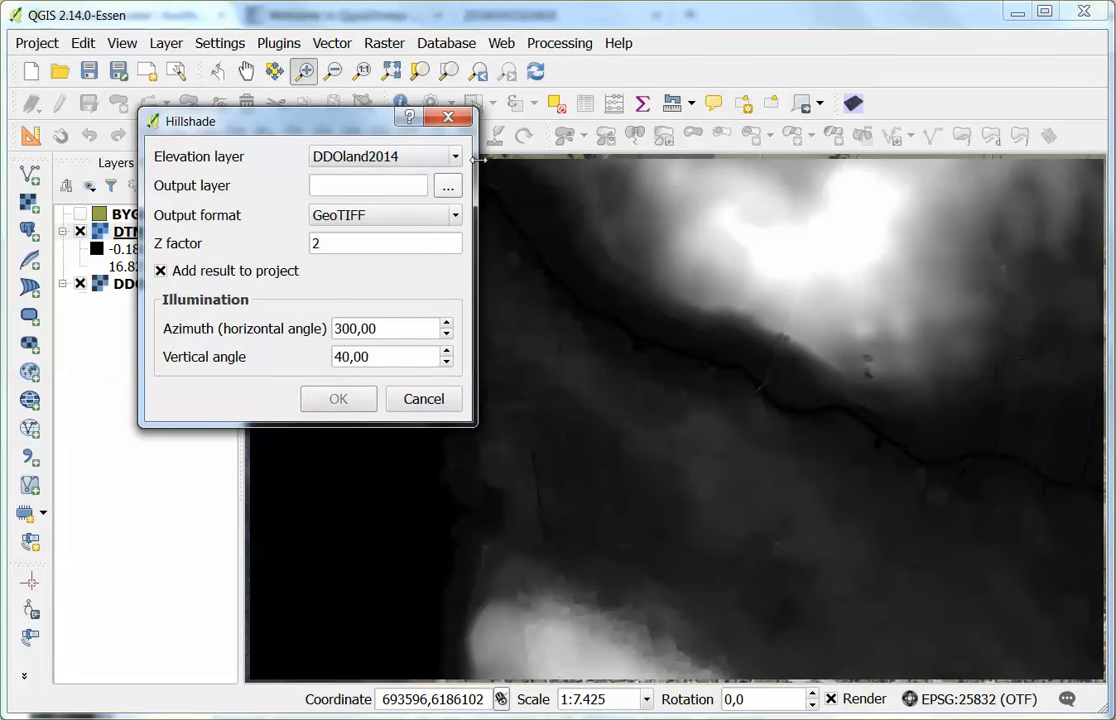
pyautogui.click(454, 156)
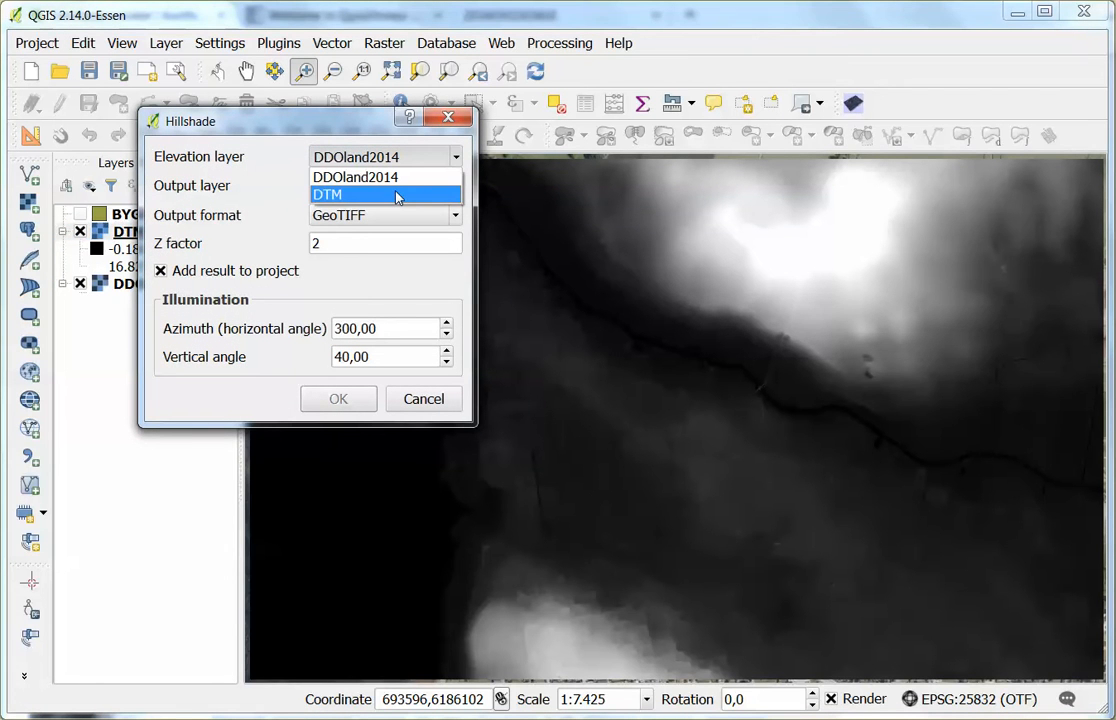
pyautogui.click(328, 194)
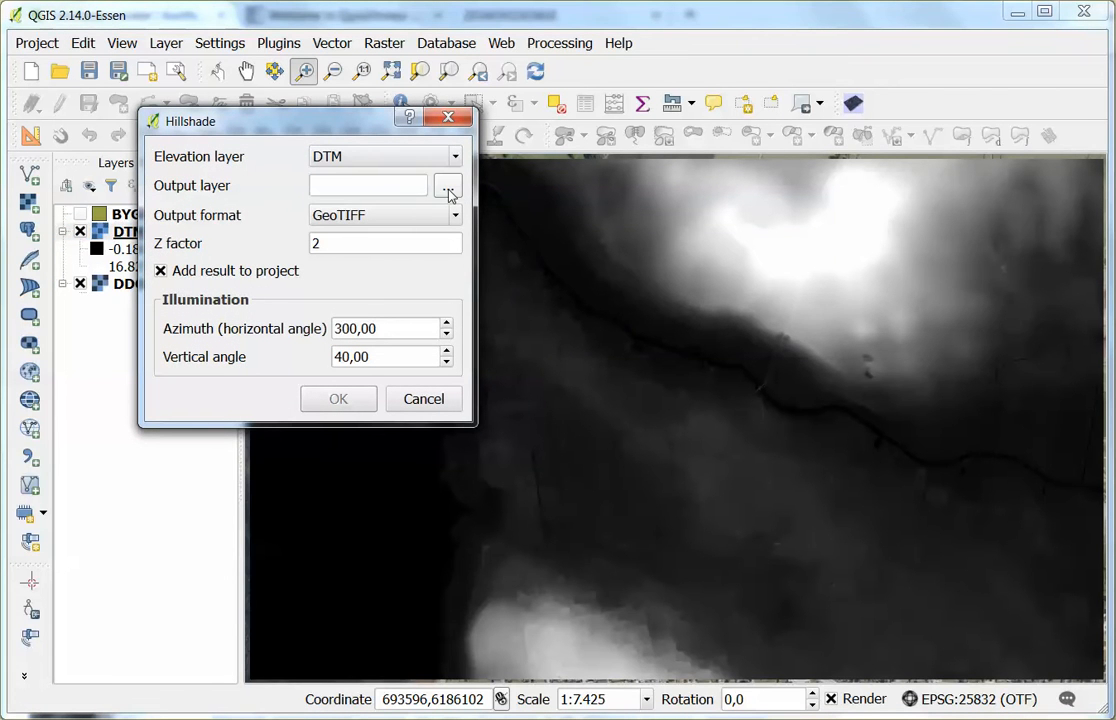
# Save the output as Hillshade0_5 and run the hillshade calculation
pyautogui.click(448, 188)
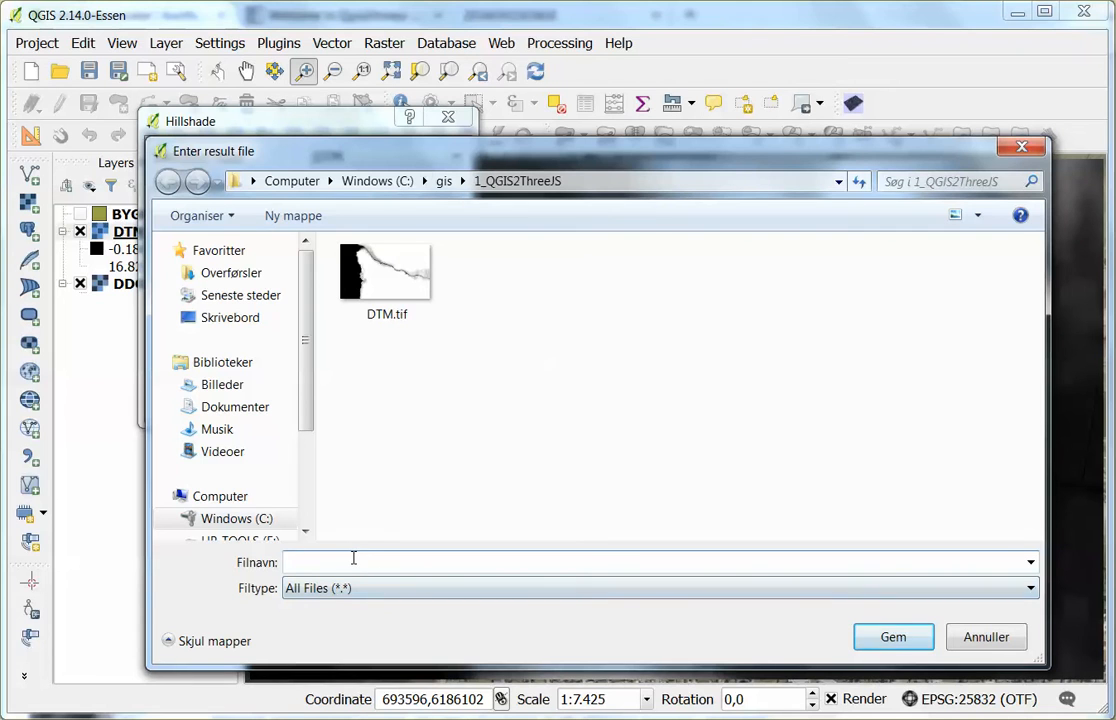
pyautogui.write('Hillshade0_5')
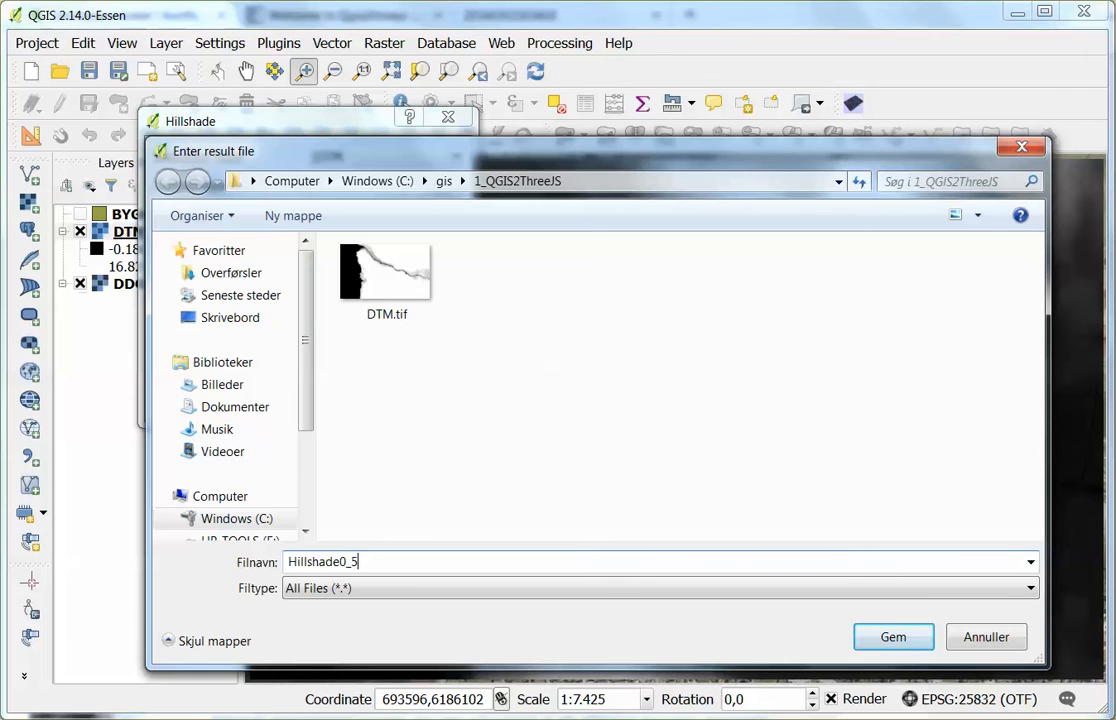
pyautogui.click(892, 636)
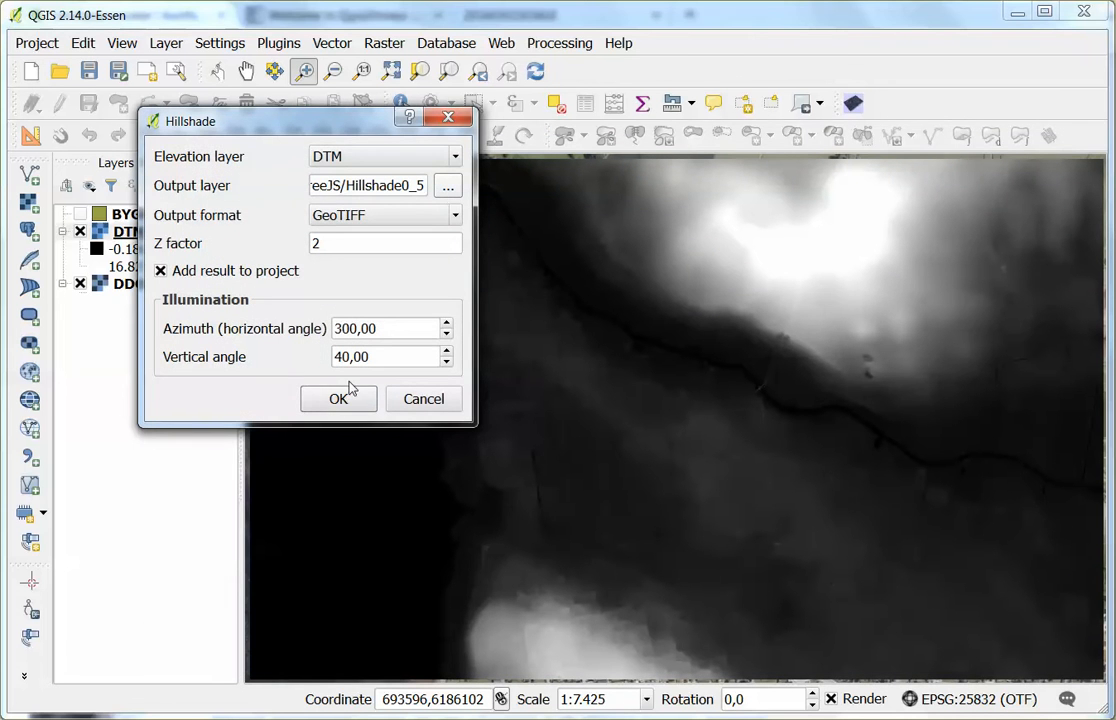
pyautogui.click(338, 398)
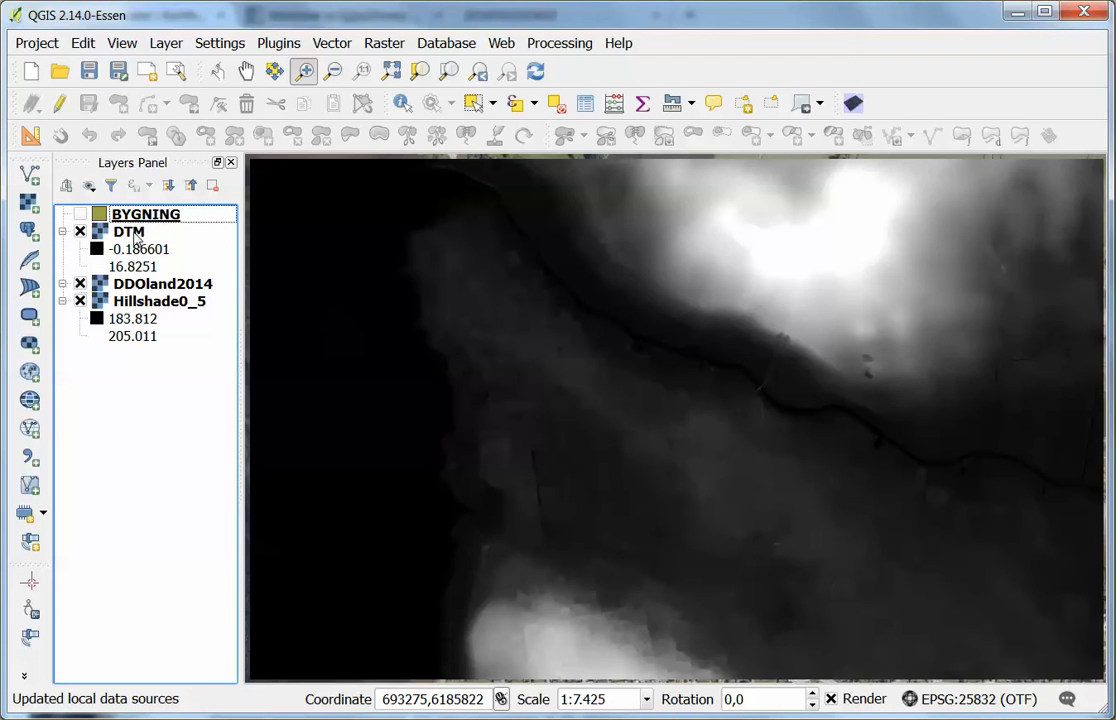
# Select the DTM layer and bring up its Layer Properties on the Style tab
pyautogui.click(128, 232)
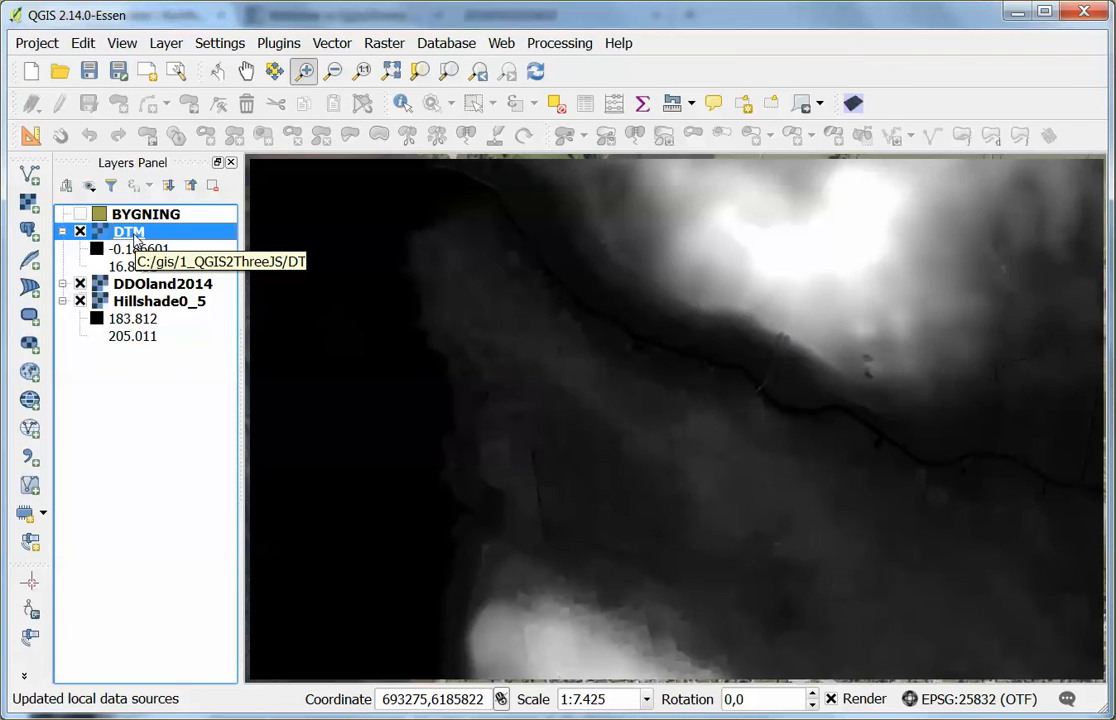
pyautogui.doubleClick(128, 232)
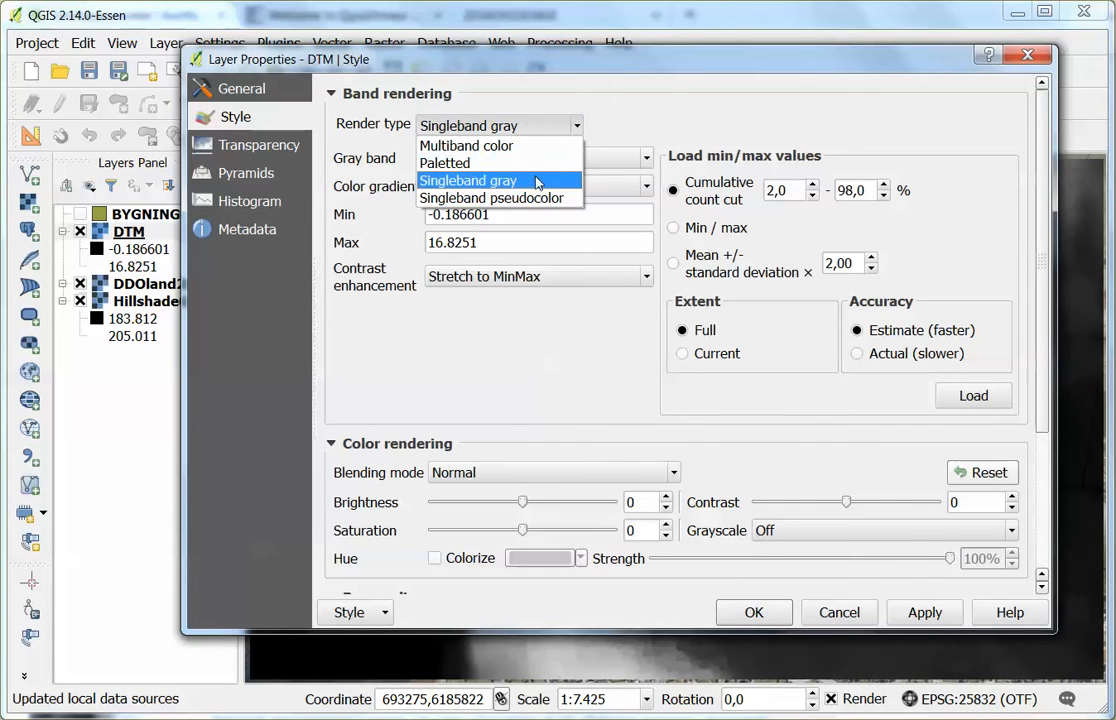
# Render the DTM as singleband pseudocolor with the dk colour ramp
pyautogui.click(492, 198)
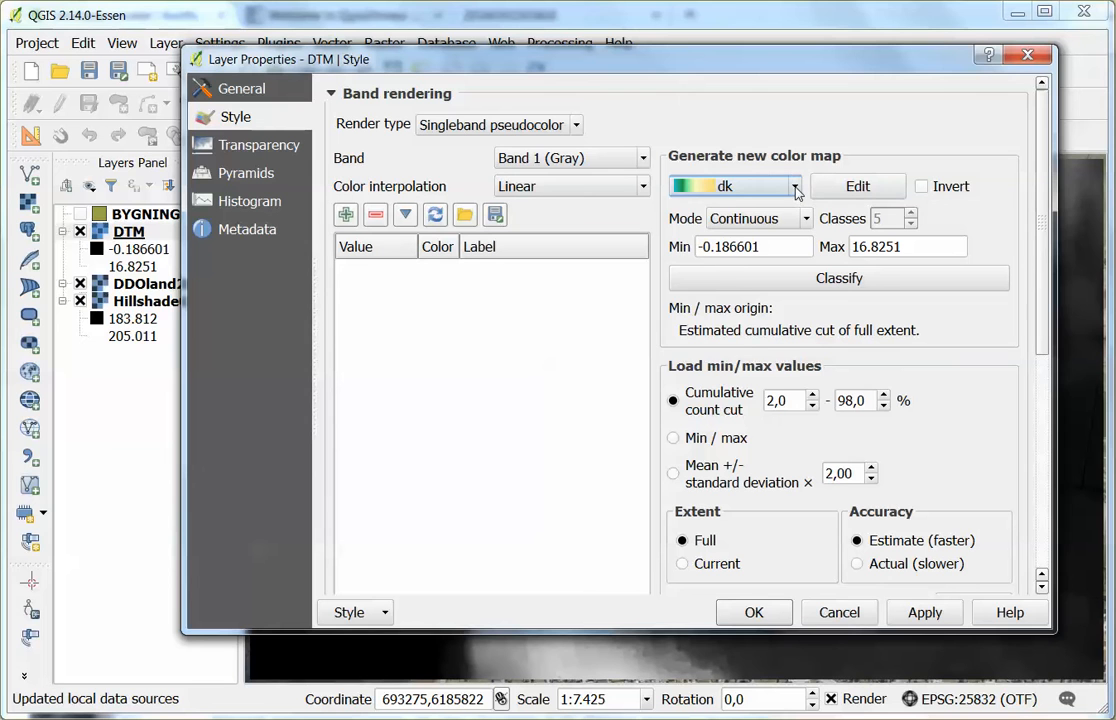
pyautogui.click(792, 186)
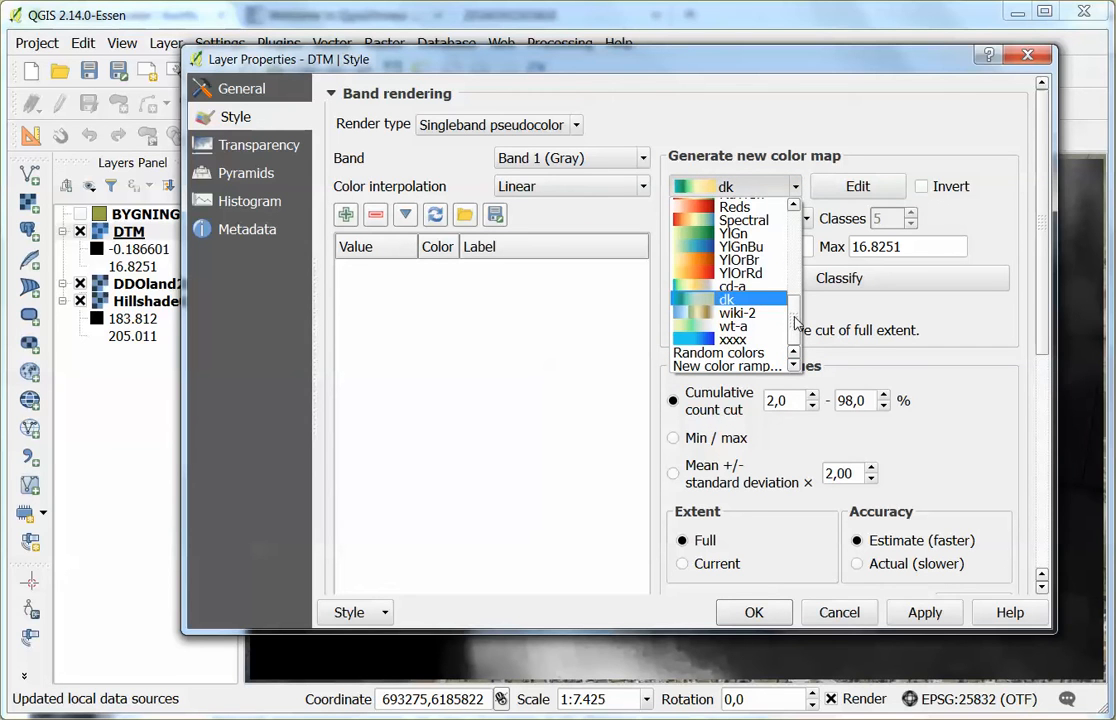
pyautogui.moveTo(736, 312)
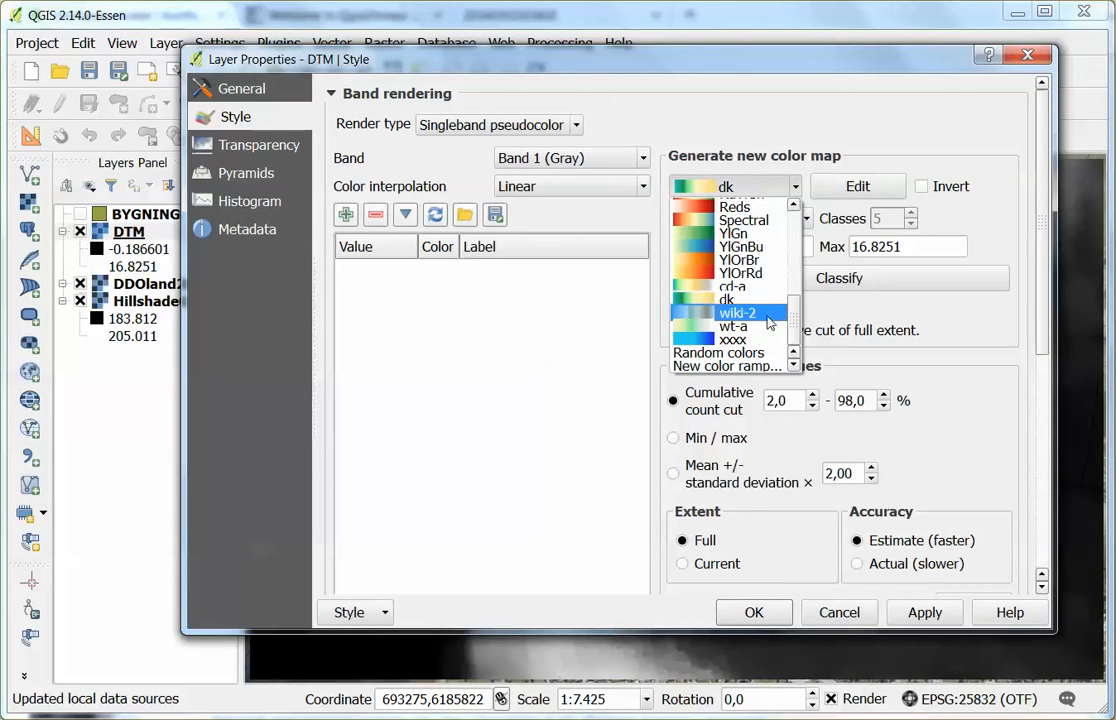
pyautogui.click(732, 326)
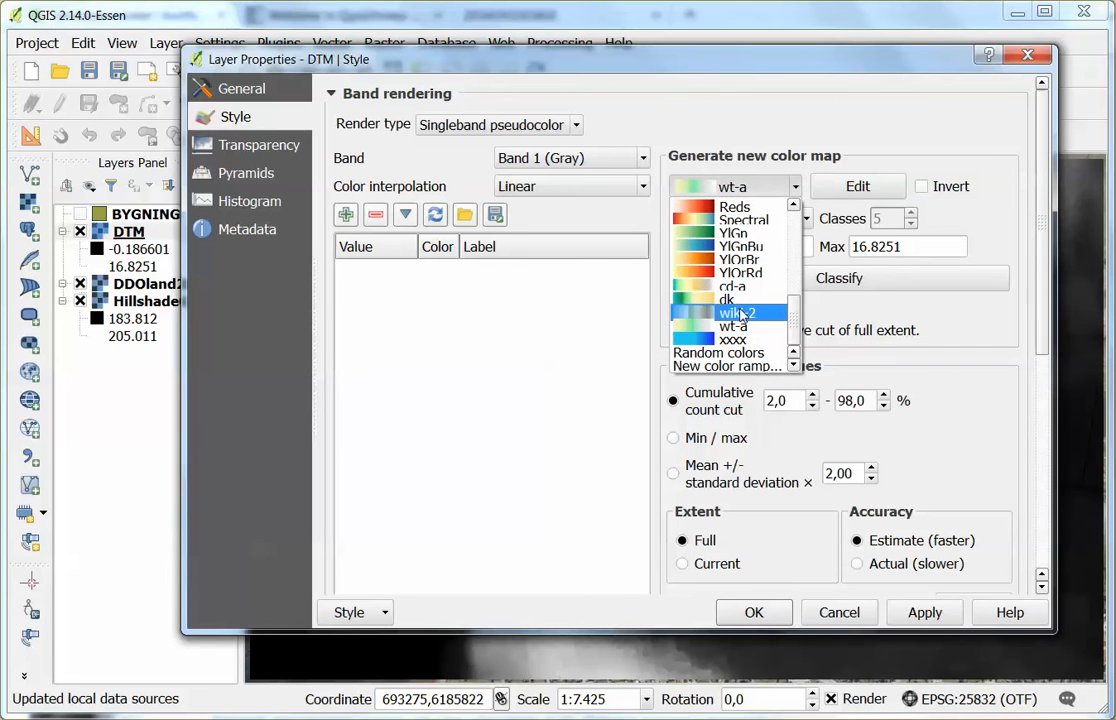
pyautogui.click(728, 300)
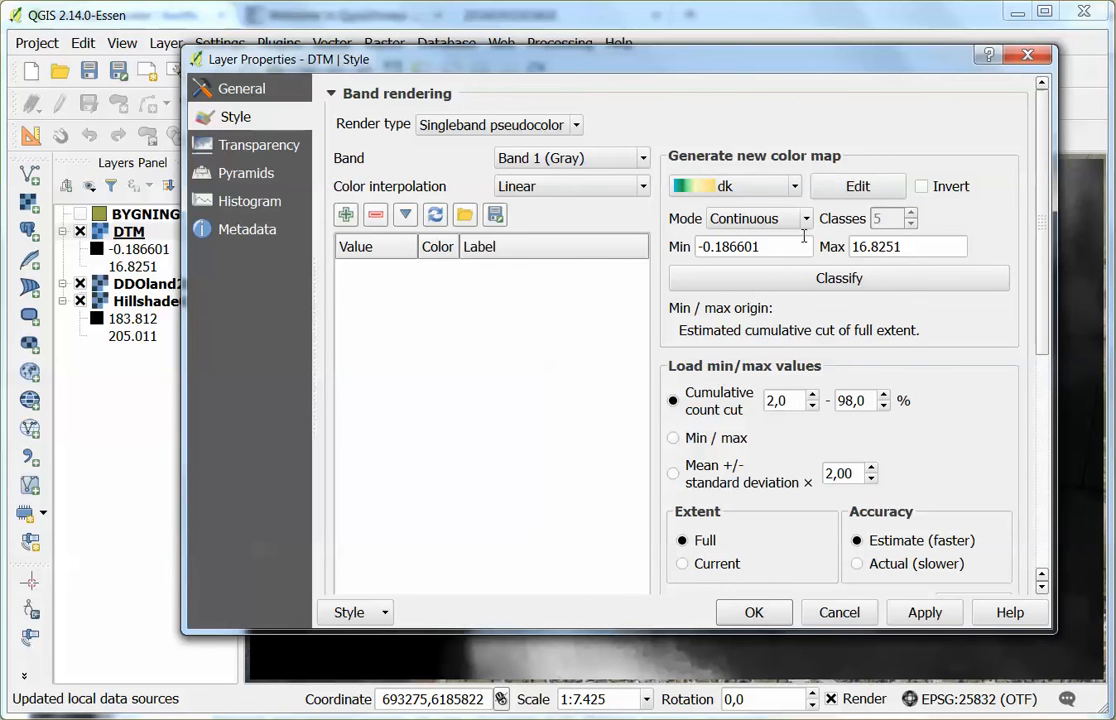
# Classify into 10 equal-interval classes from 0 to 15 and apply the new colouring
pyautogui.click(758, 218)
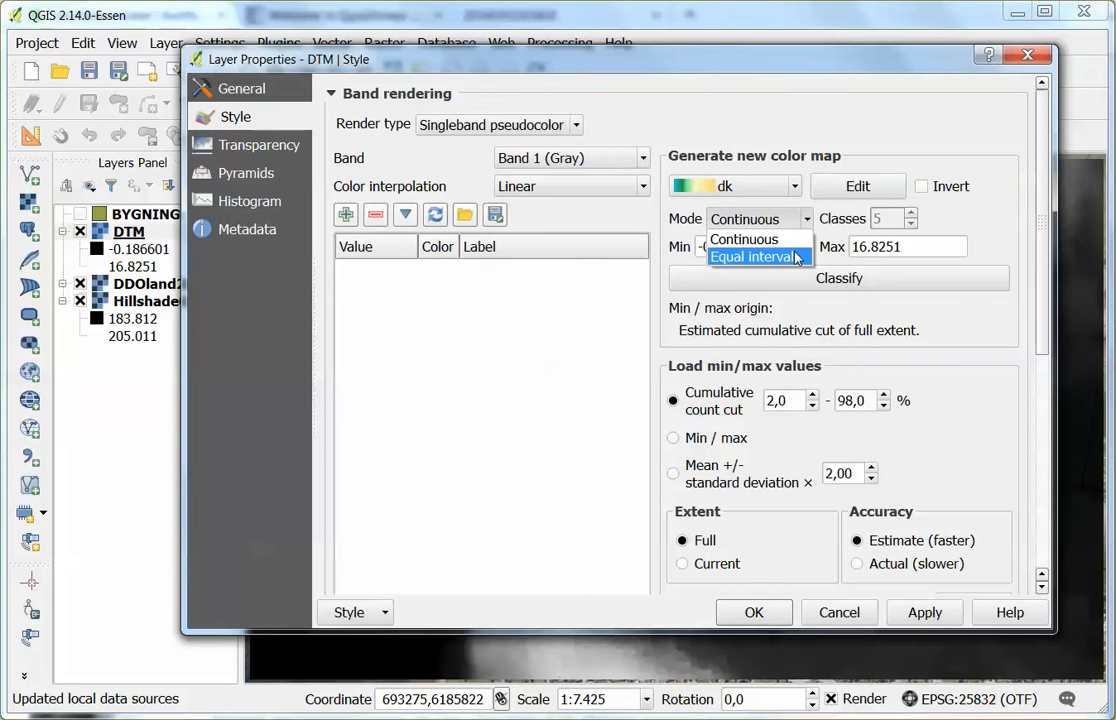
pyautogui.click(756, 256)
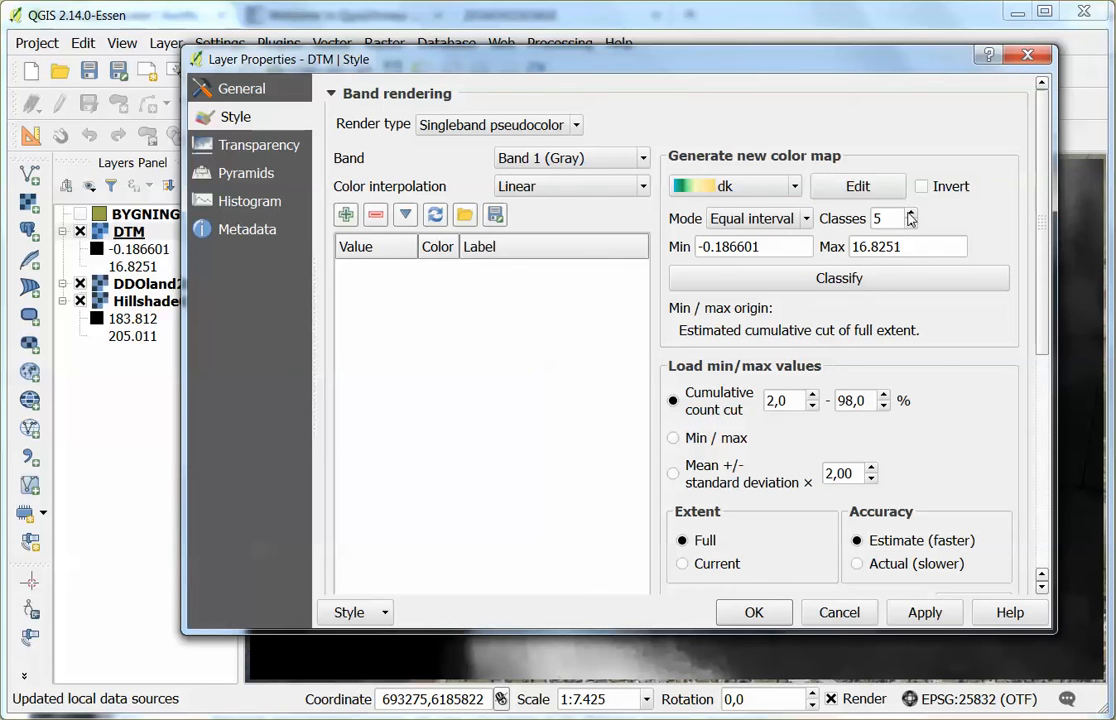
pyautogui.click(908, 212)
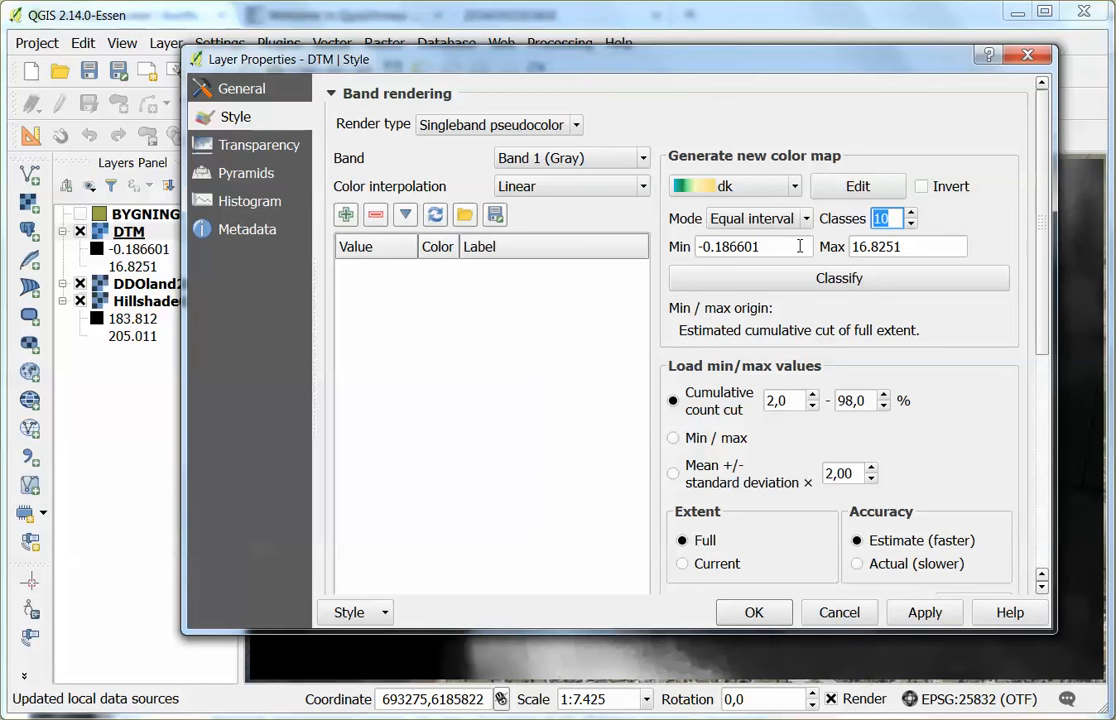
pyautogui.write('0')
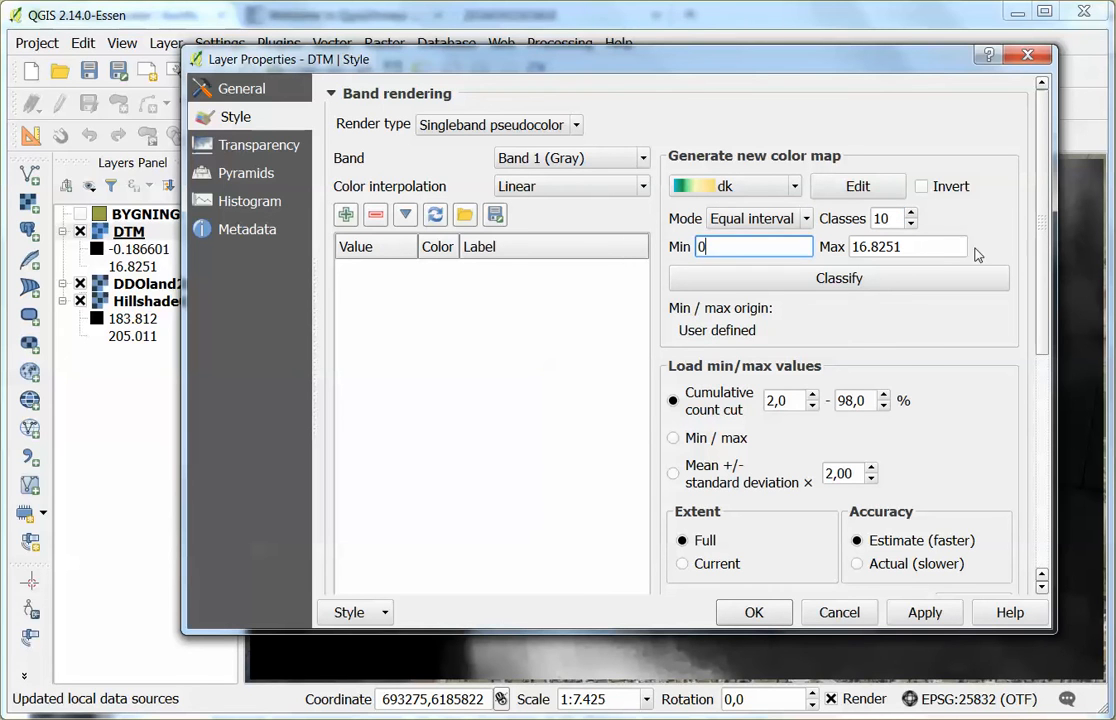
pyautogui.write('15')
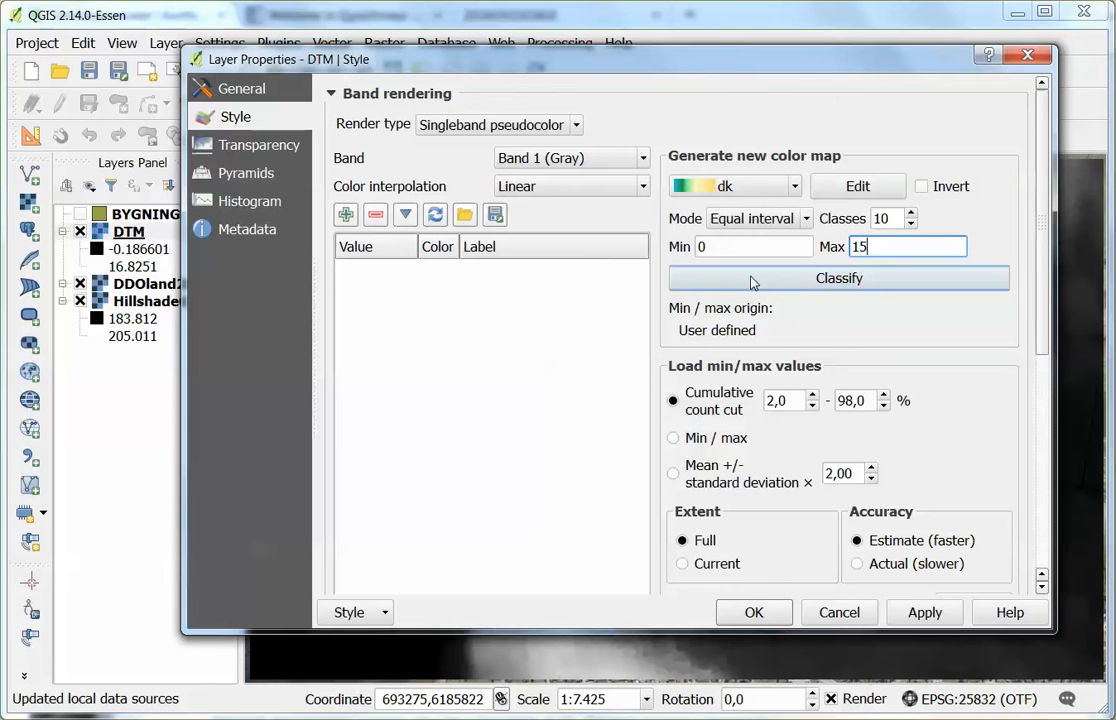
pyautogui.click(838, 278)
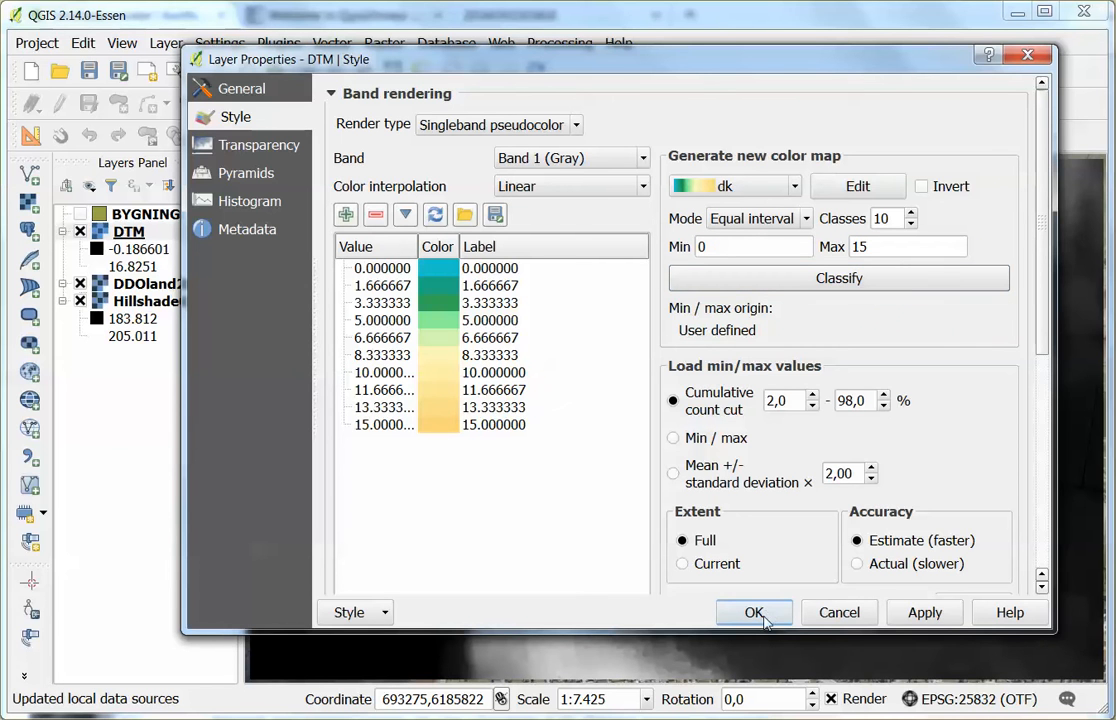
pyautogui.click(754, 612)
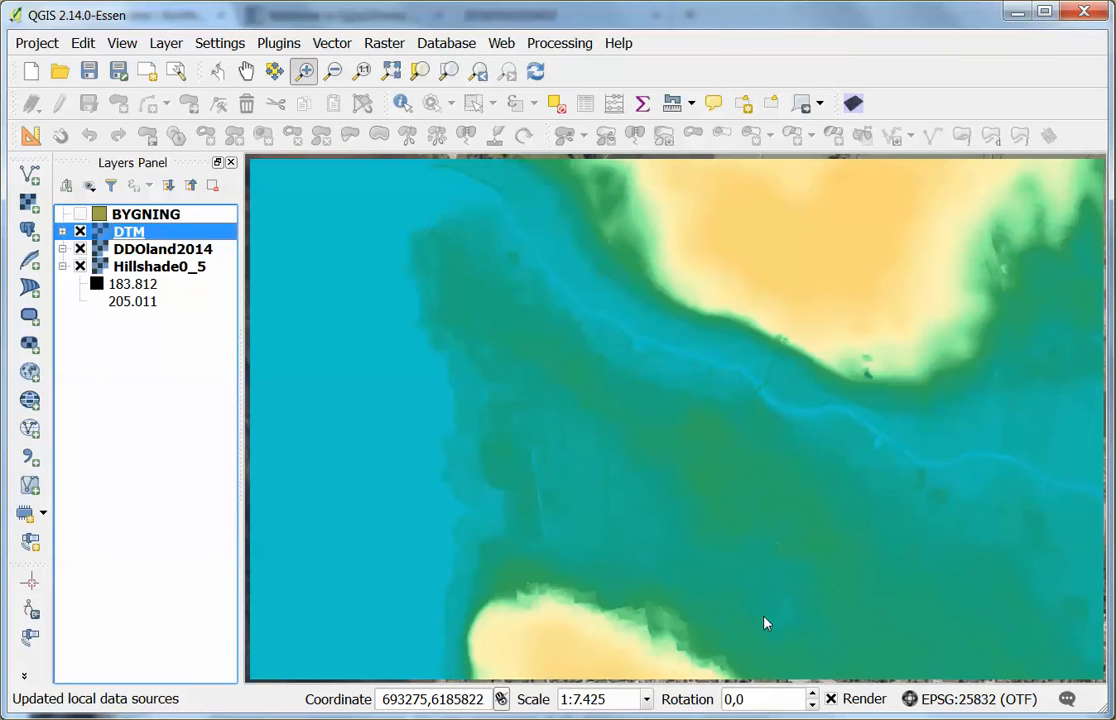
pyautogui.moveTo(532, 392)
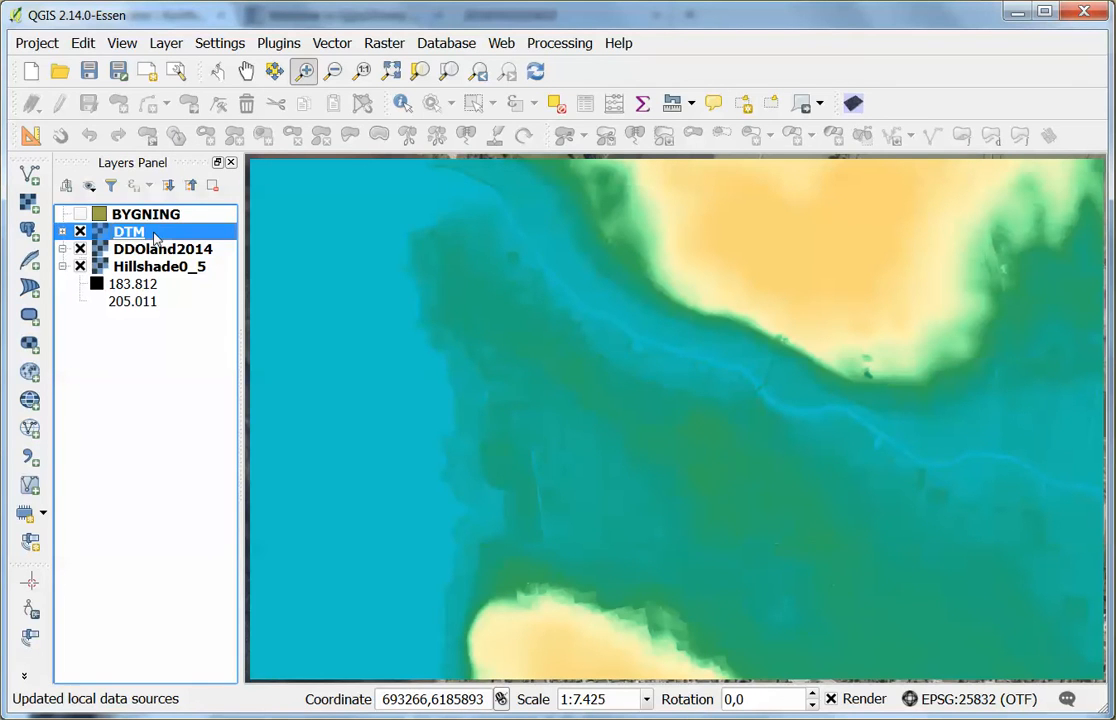
# Set the DTM layer's blending mode to Multiply under Color rendering and apply it
pyautogui.doubleClick(128, 232)
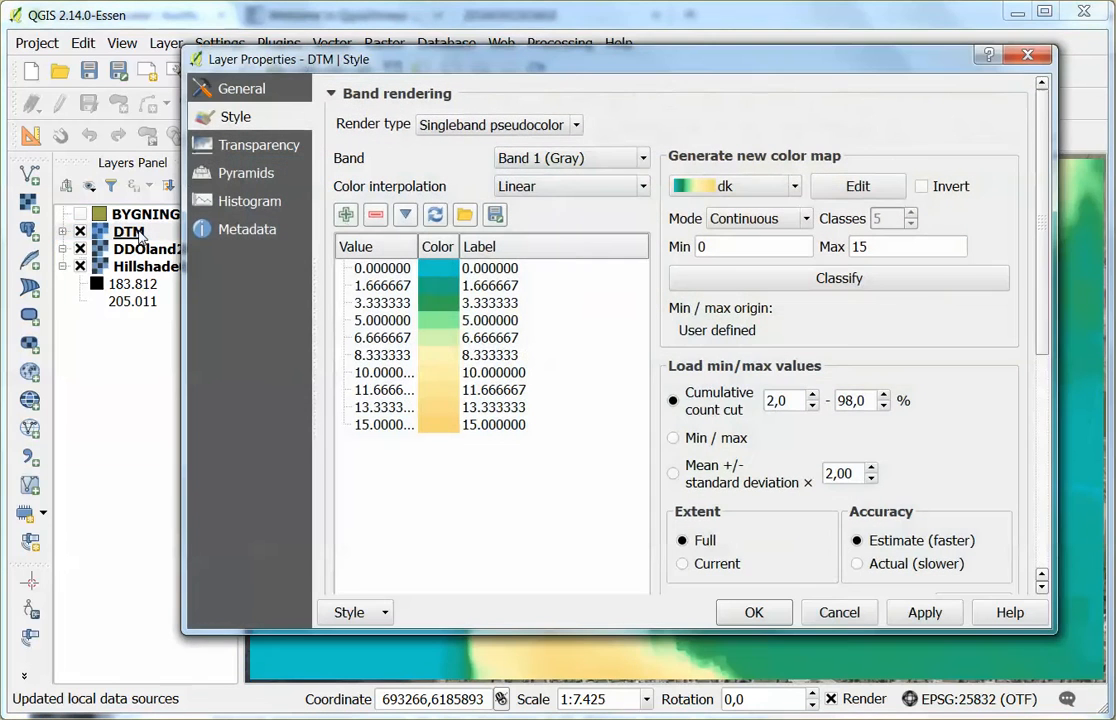
pyautogui.moveTo(1044, 148)
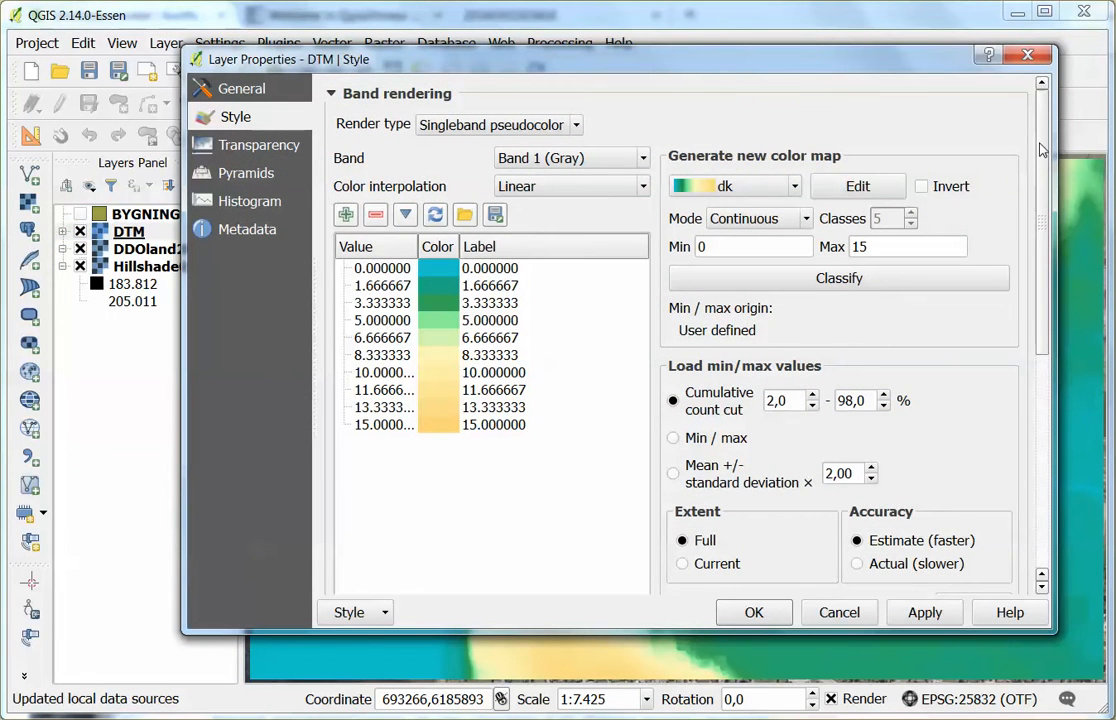
pyautogui.scroll(-3)
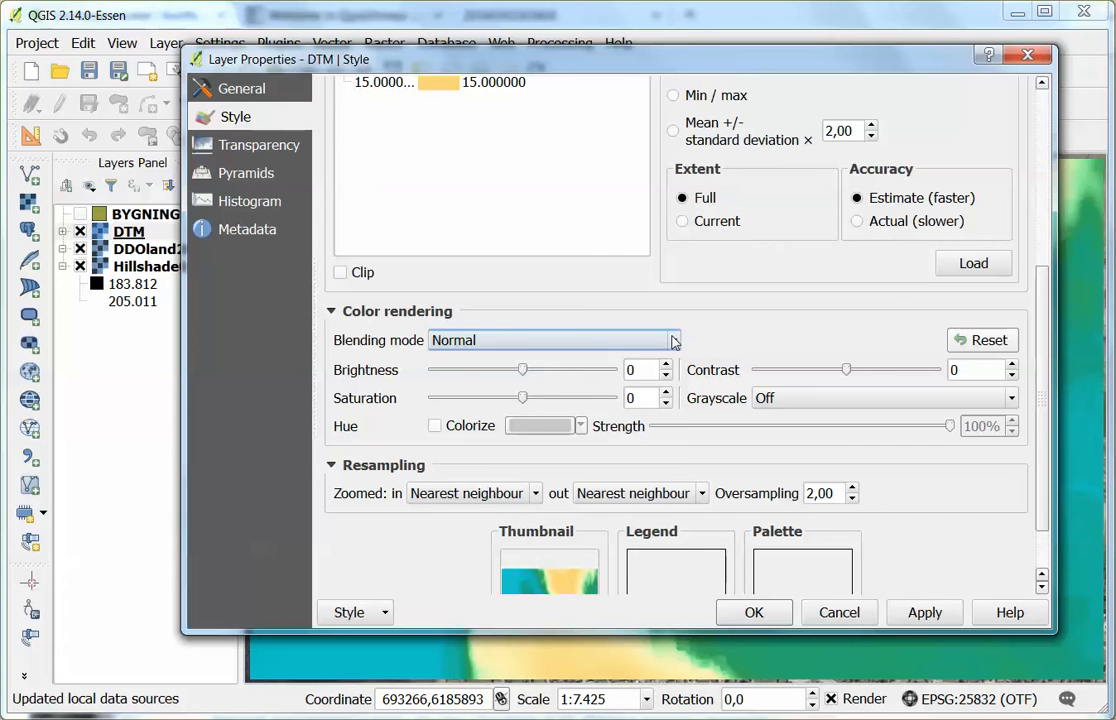
pyautogui.click(674, 340)
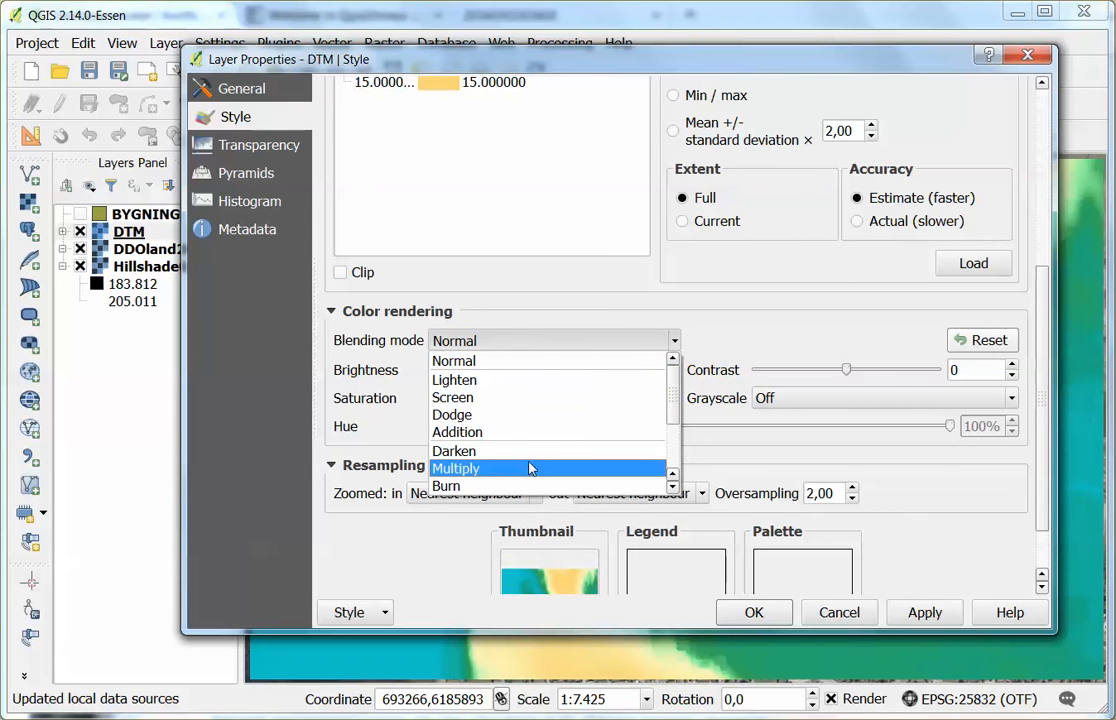
pyautogui.click(456, 468)
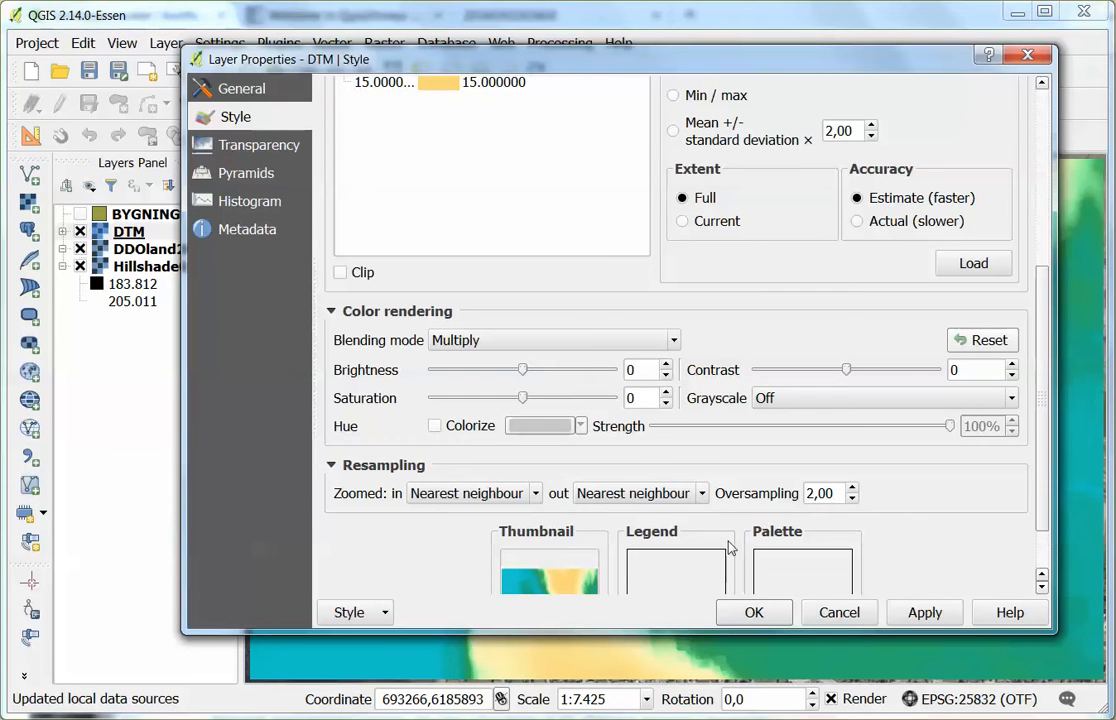
pyautogui.click(754, 612)
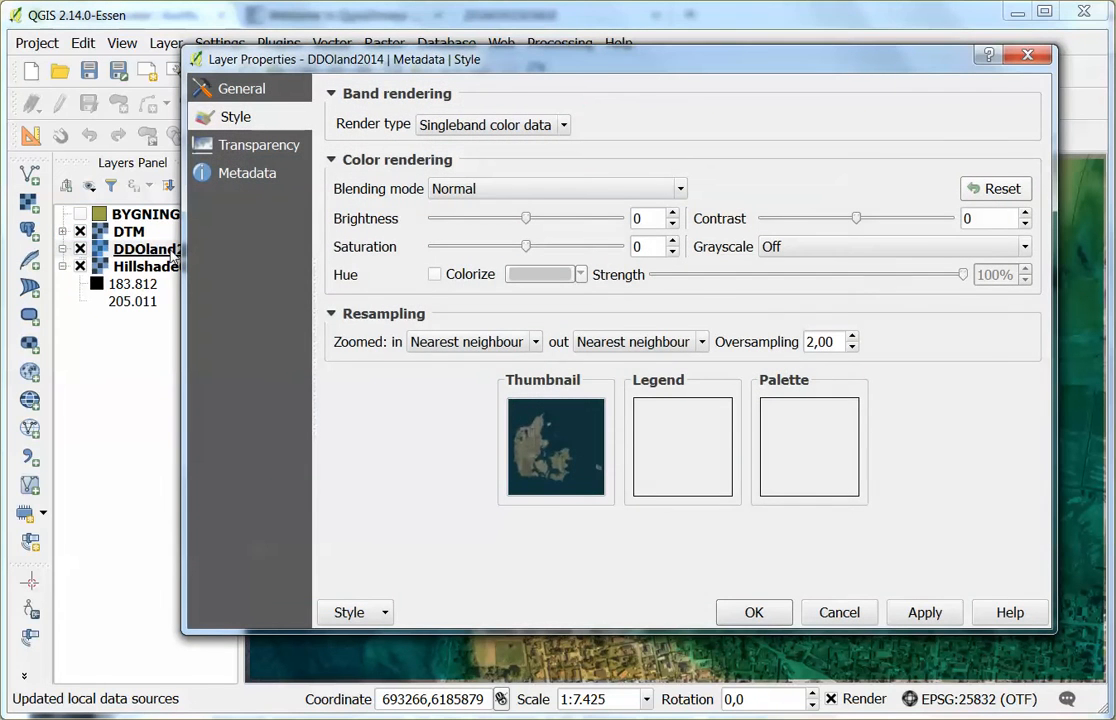
pyautogui.moveTo(456, 176)
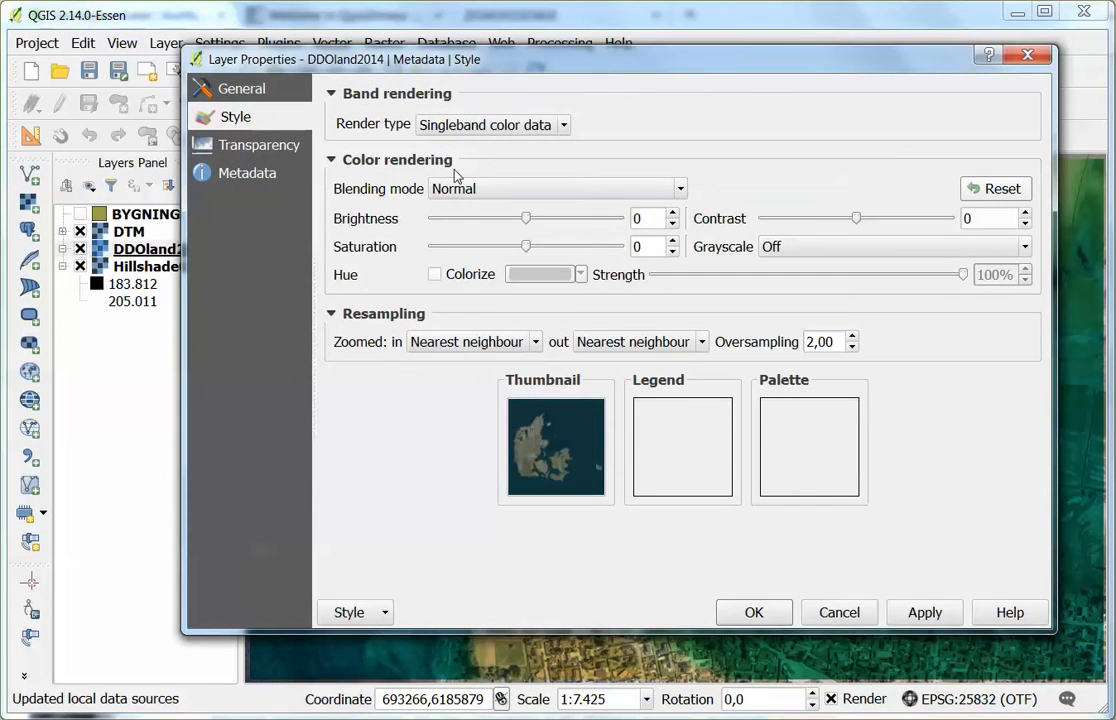
# Set the DDOland2014 orthophoto's blending mode to Darken and apply it
pyautogui.click(556, 188)
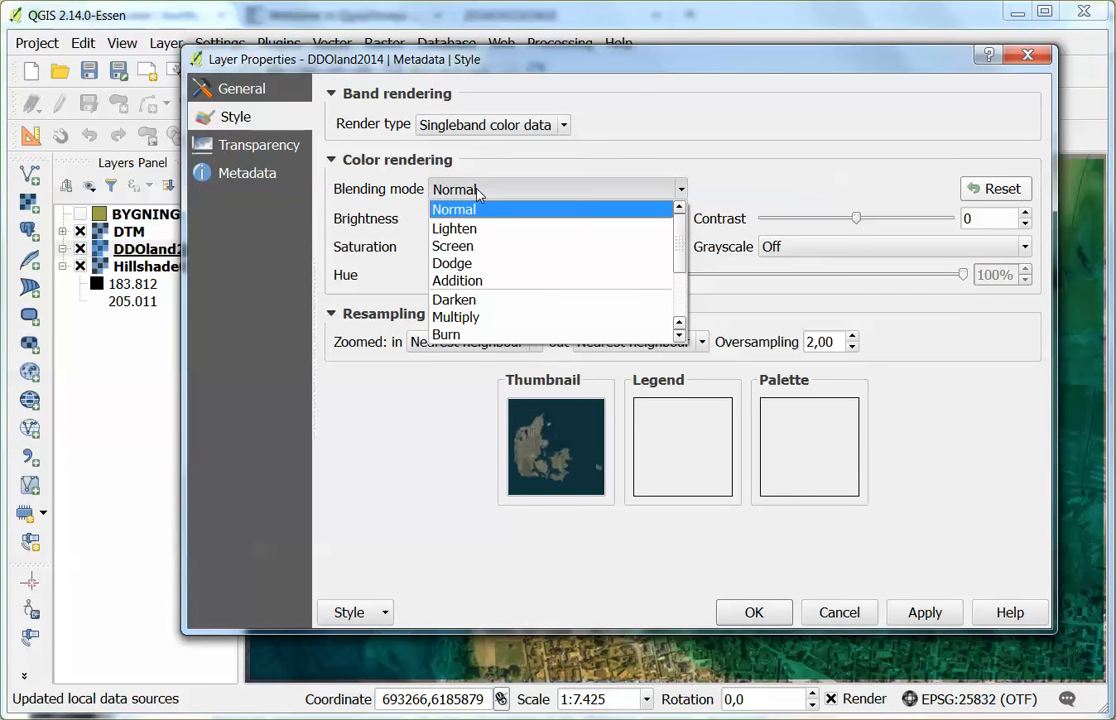
pyautogui.moveTo(478, 300)
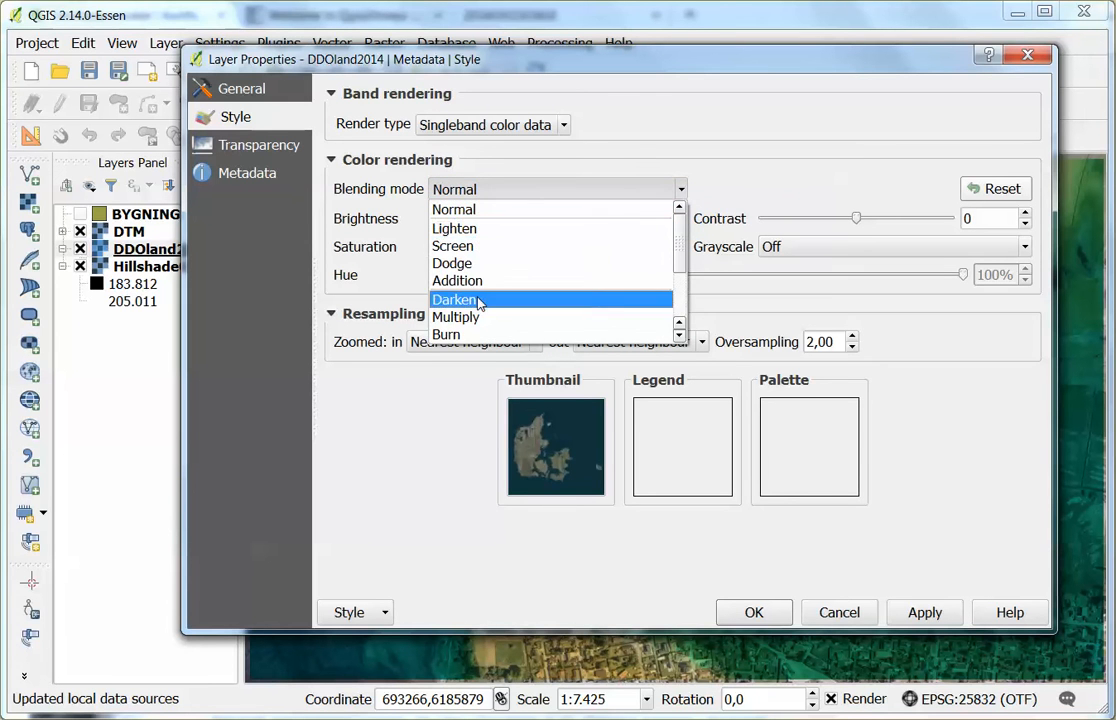
pyautogui.click(456, 300)
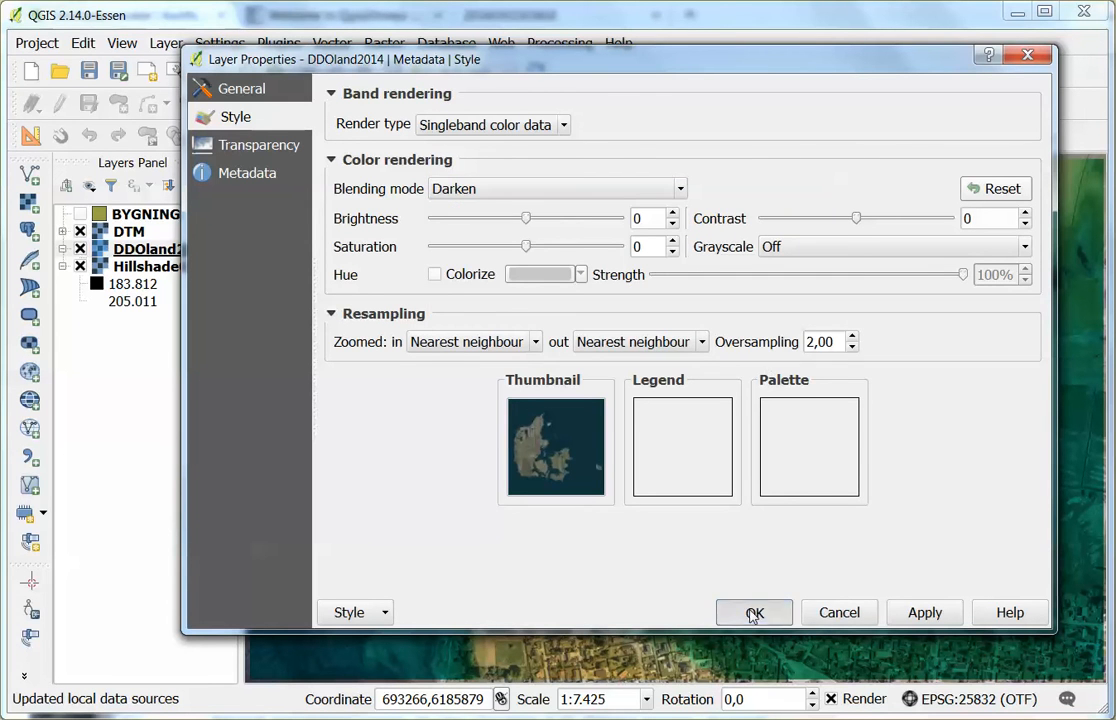
pyautogui.click(754, 612)
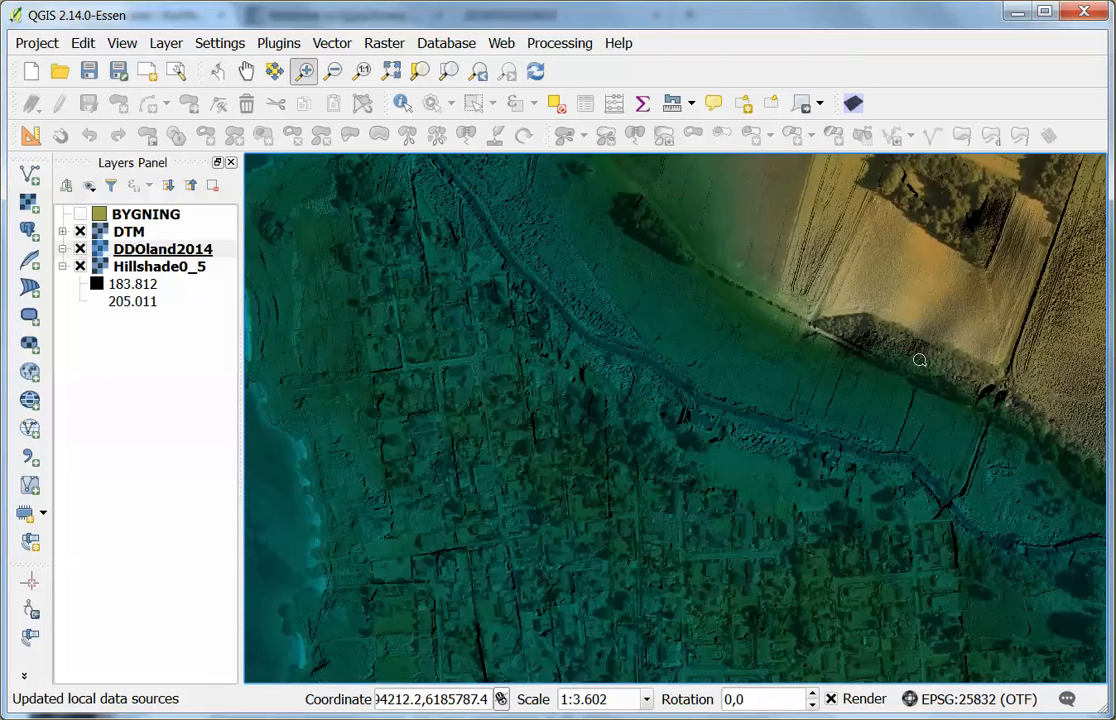
pyautogui.moveTo(928, 290)
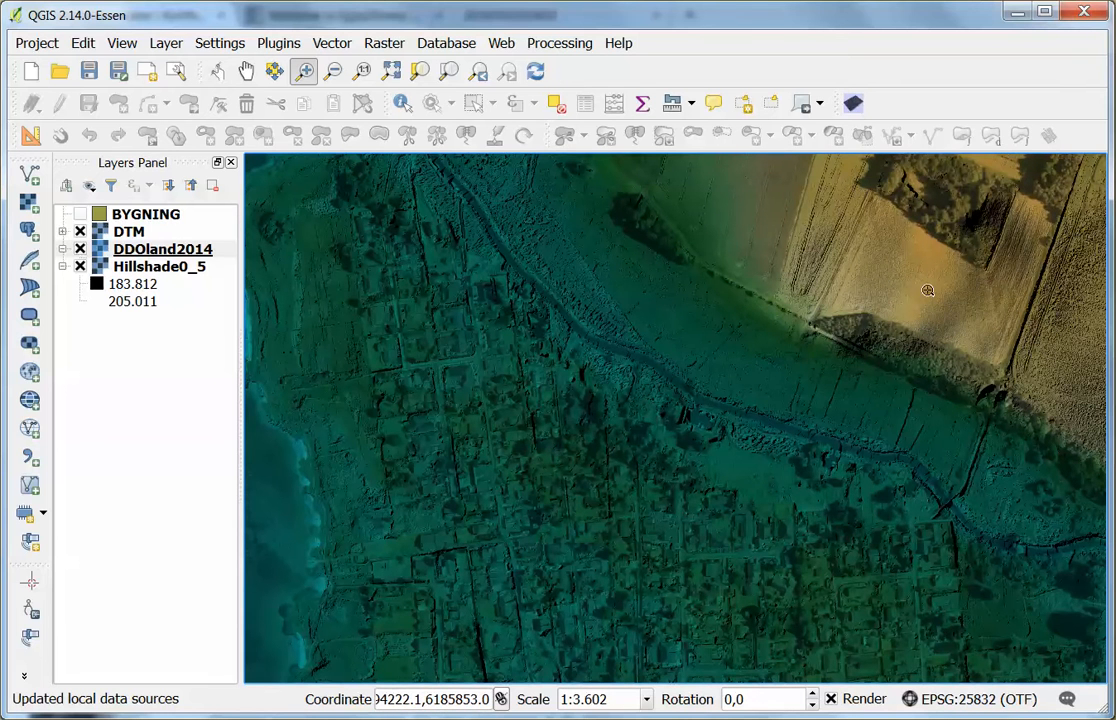
pyautogui.moveTo(864, 304)
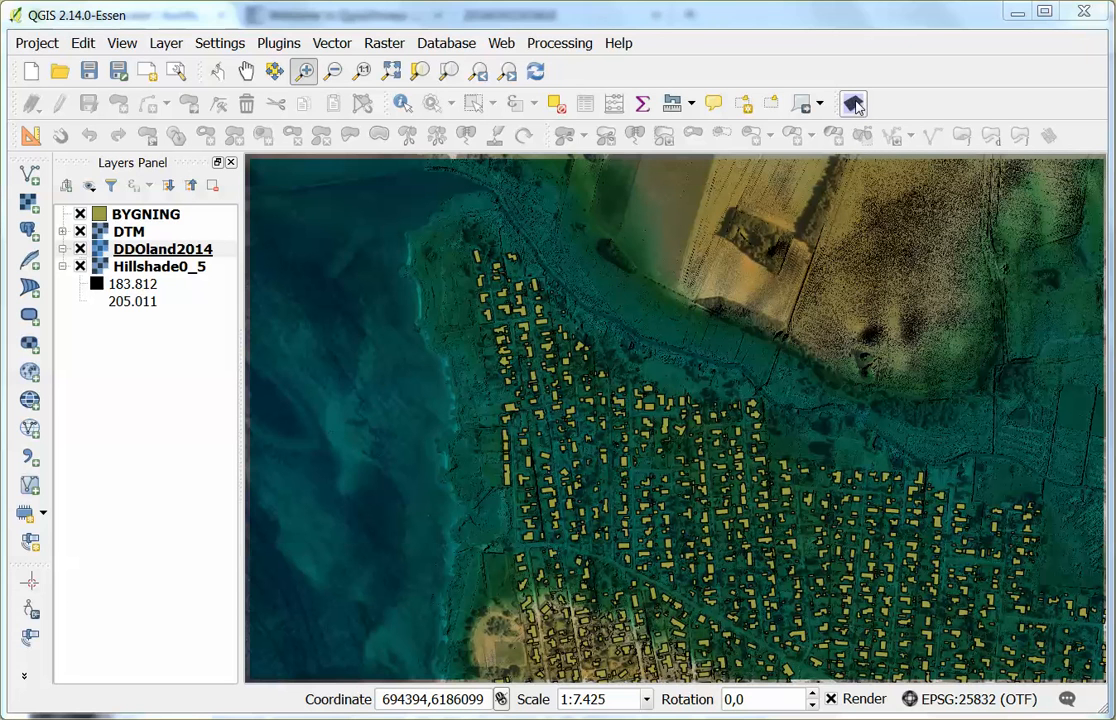
# Switch on the BYGNING building footprints over the blended terrain map
pyautogui.click(162, 248)
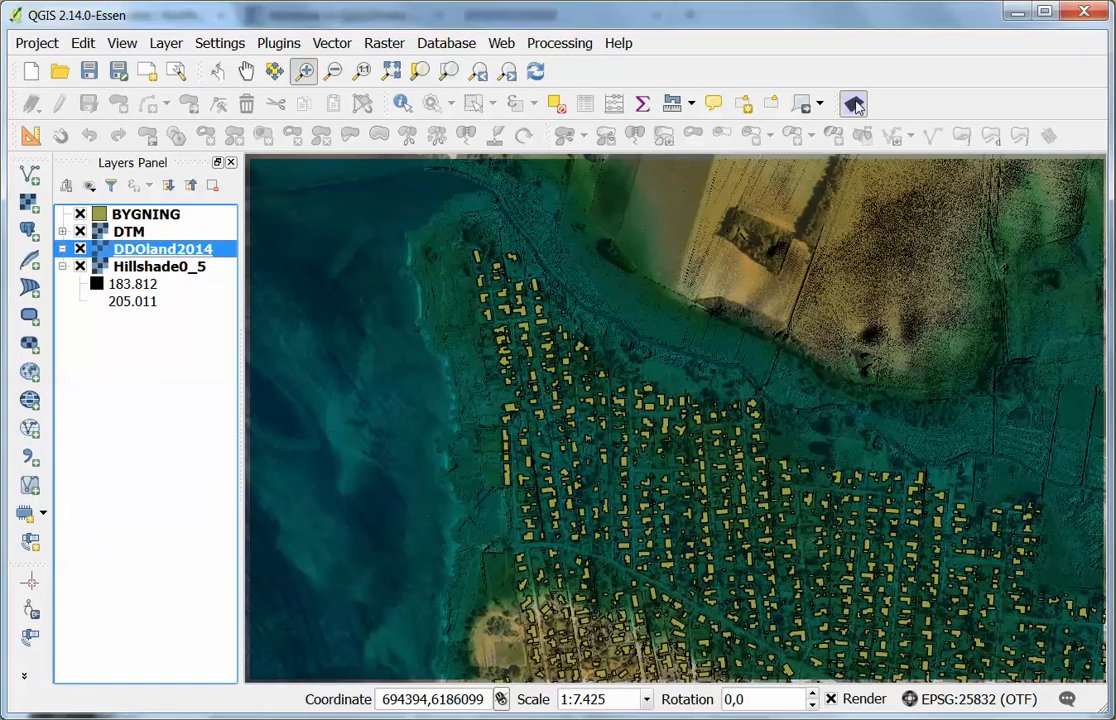
# In Qgis2threejs, use DTM as DEM, extrude BYGNING to fixed height 4, and run the export
pyautogui.click(852, 104)
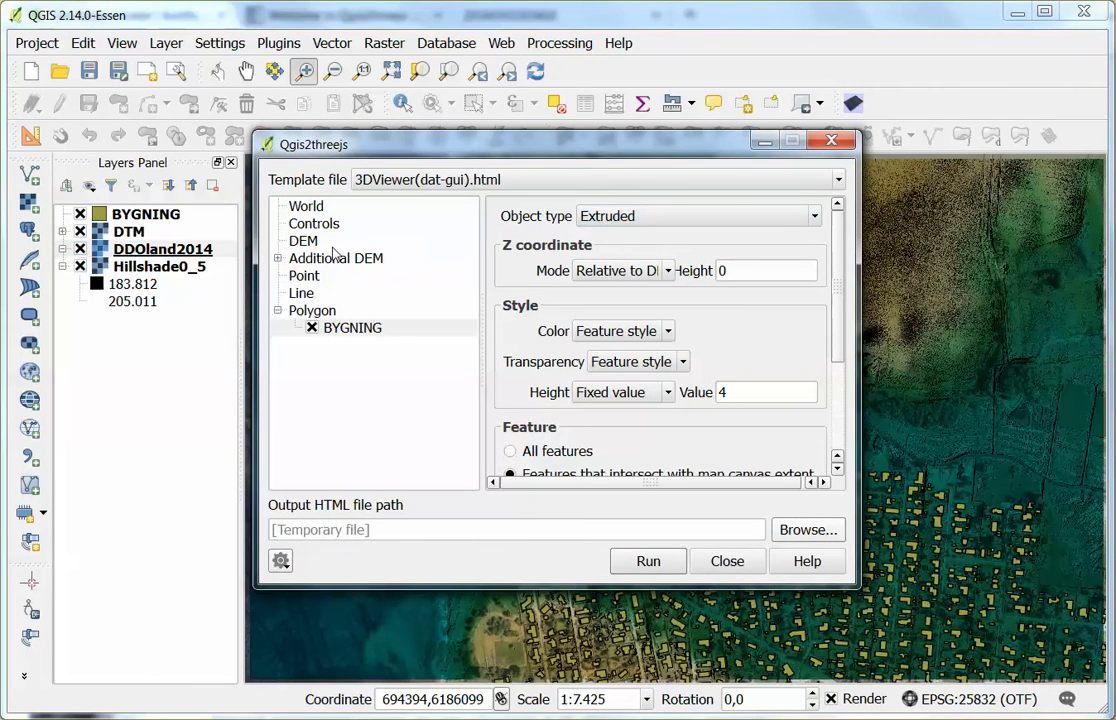
pyautogui.click(304, 240)
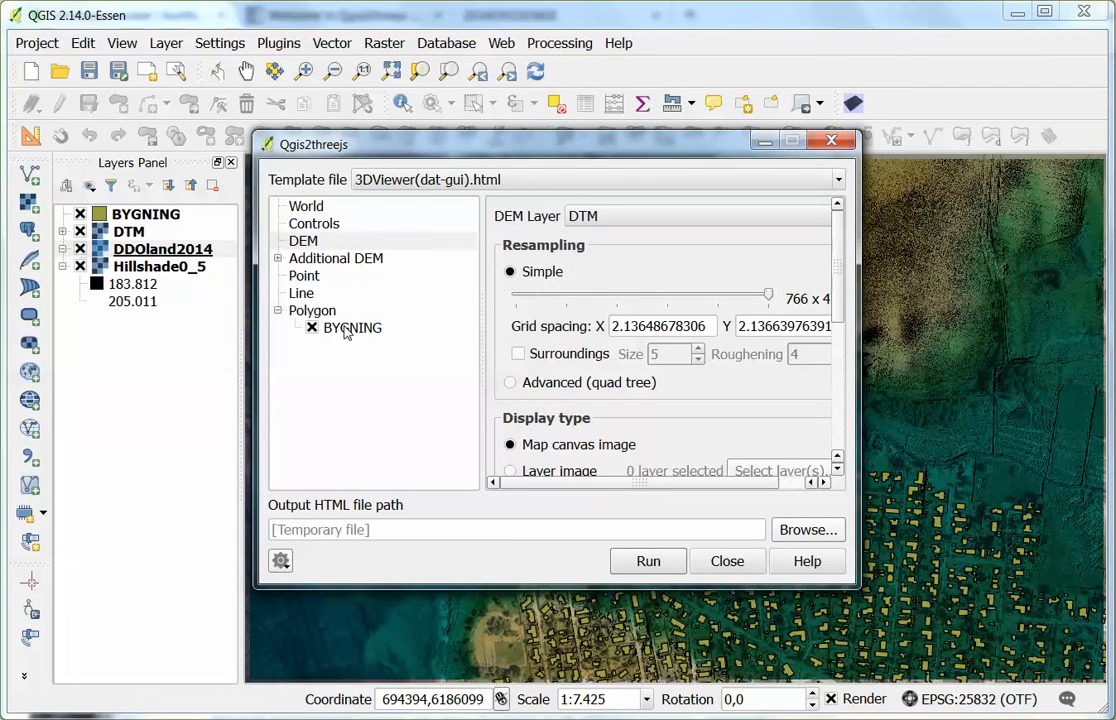
pyautogui.click(352, 328)
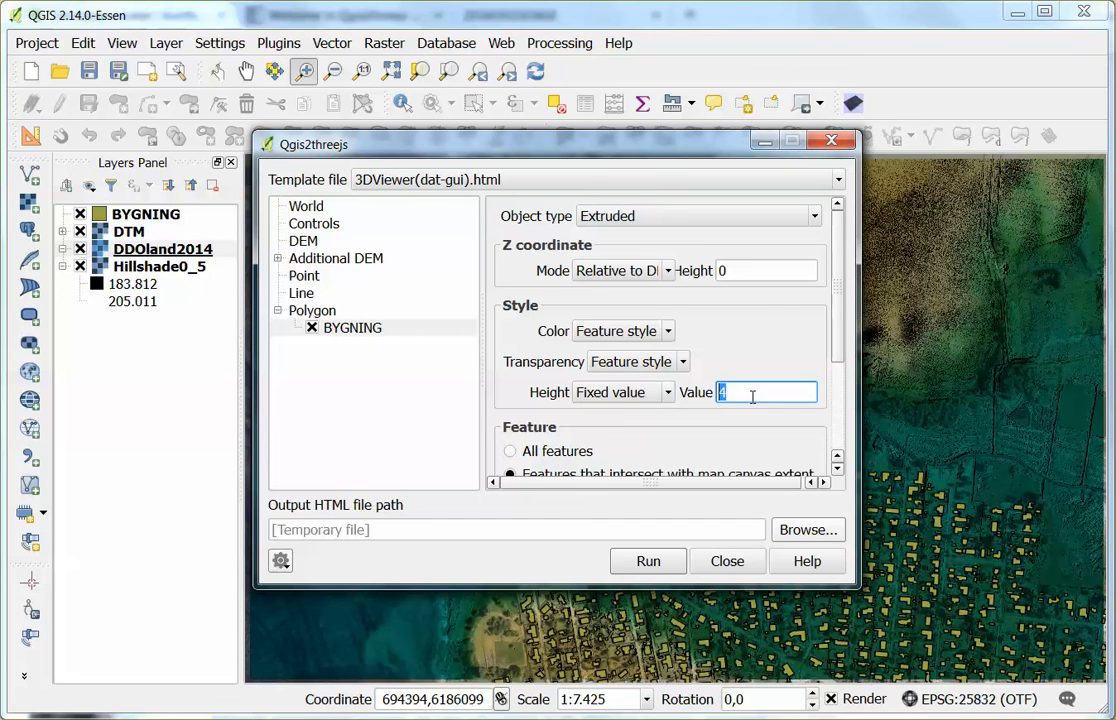
pyautogui.moveTo(672, 528)
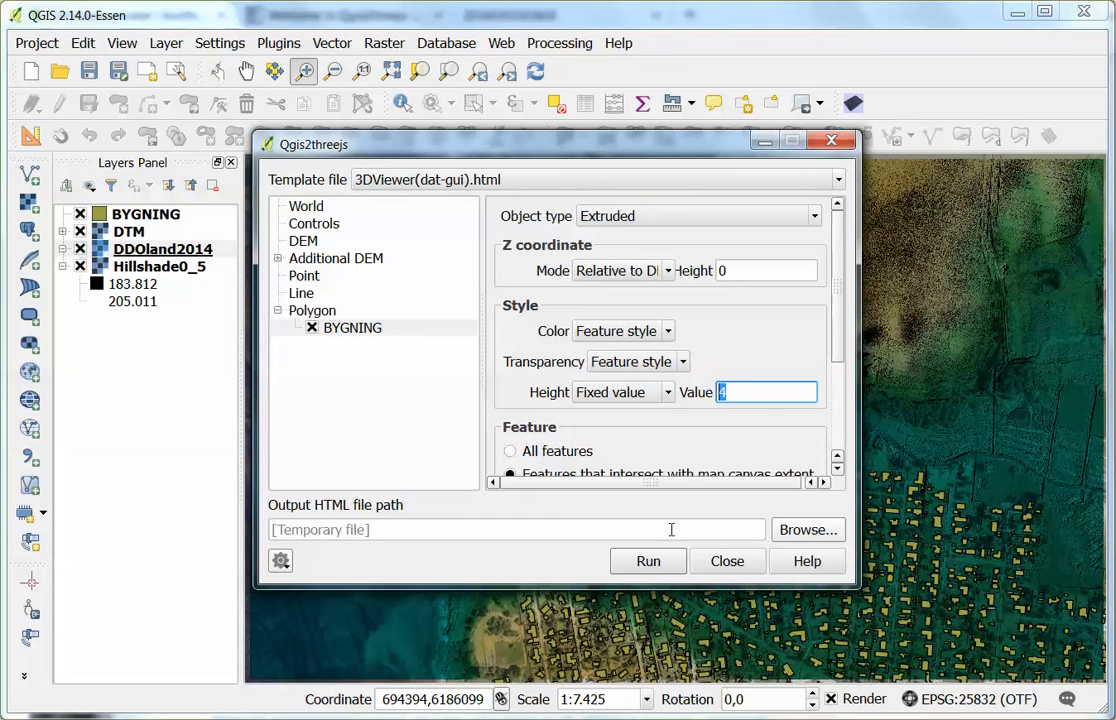
pyautogui.click(648, 560)
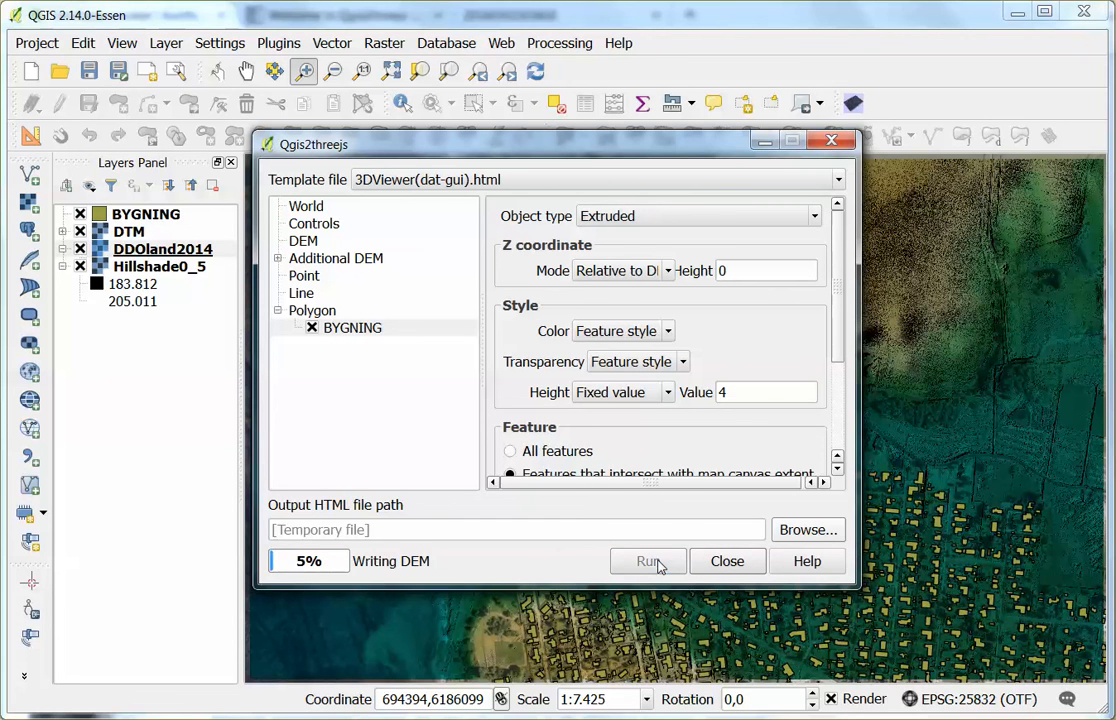
pyautogui.click(648, 560)
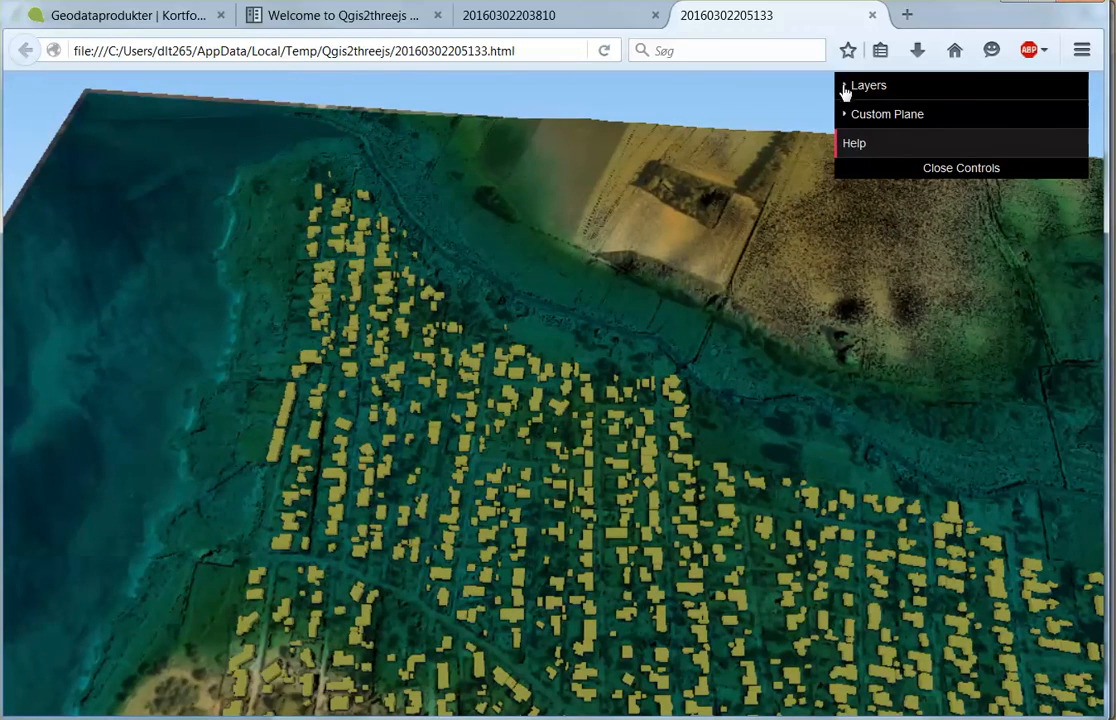
# Expand the 3D viewer's dat.gui layer controls listing DTM, BYGNING and Custom Plane
pyautogui.click(868, 84)
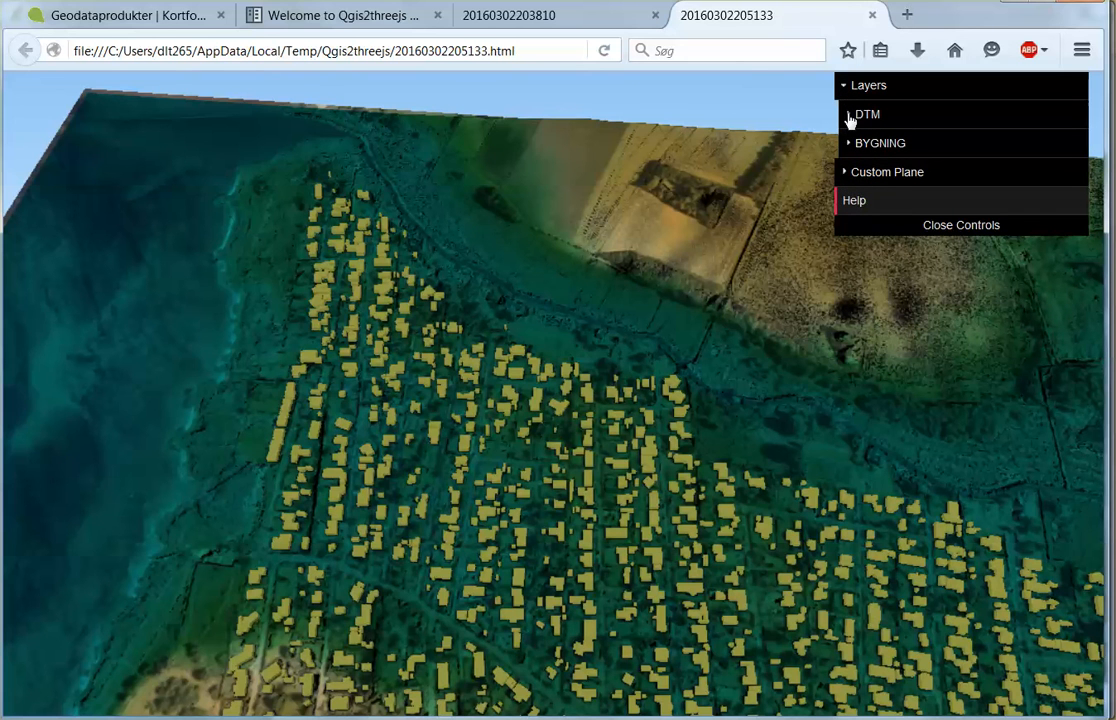
pyautogui.moveTo(850, 156)
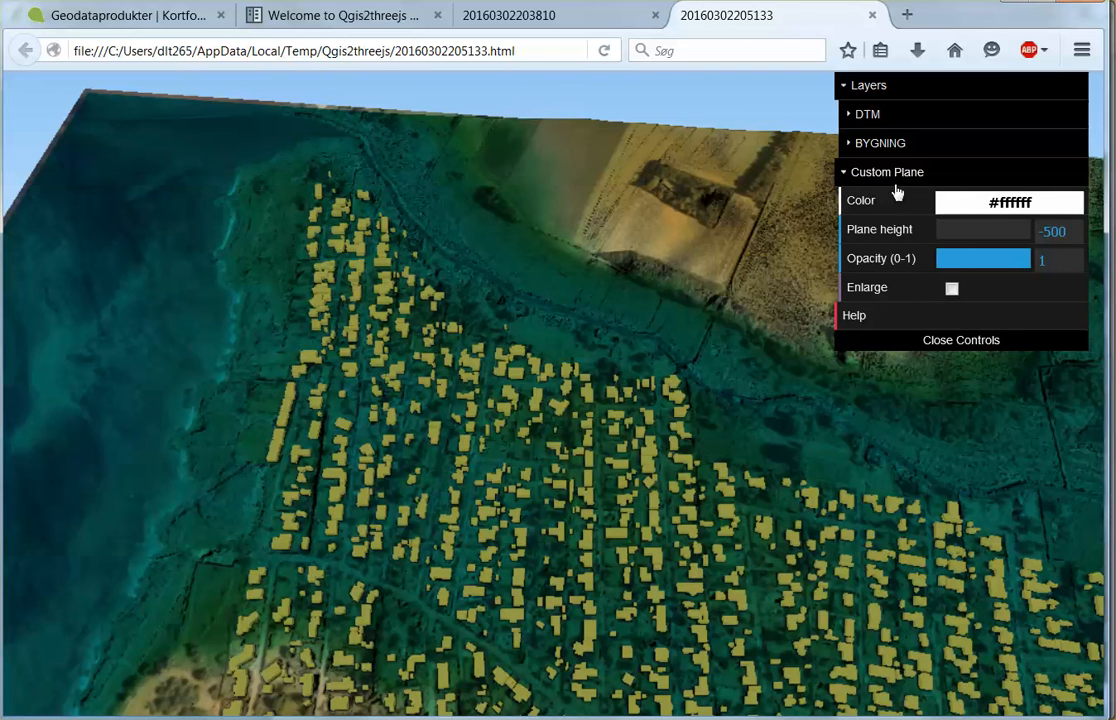
# Colour the custom plane blue #1a0fe8 and set its height to 2 near sea level
pyautogui.click(1008, 200)
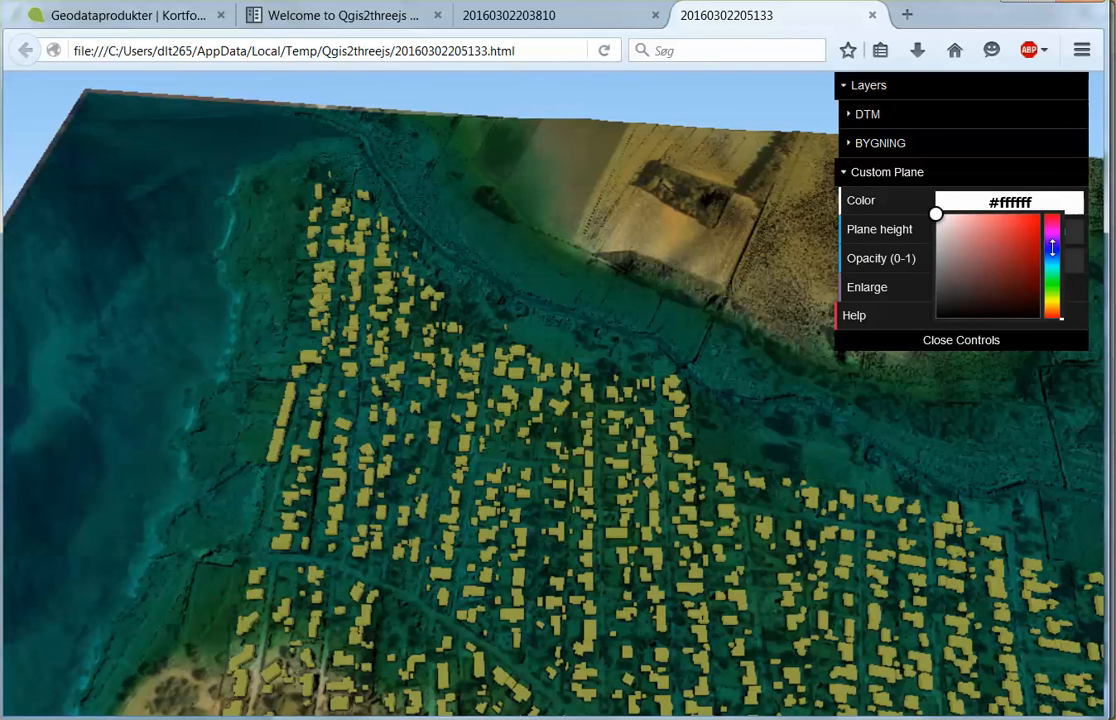
pyautogui.click(1036, 232)
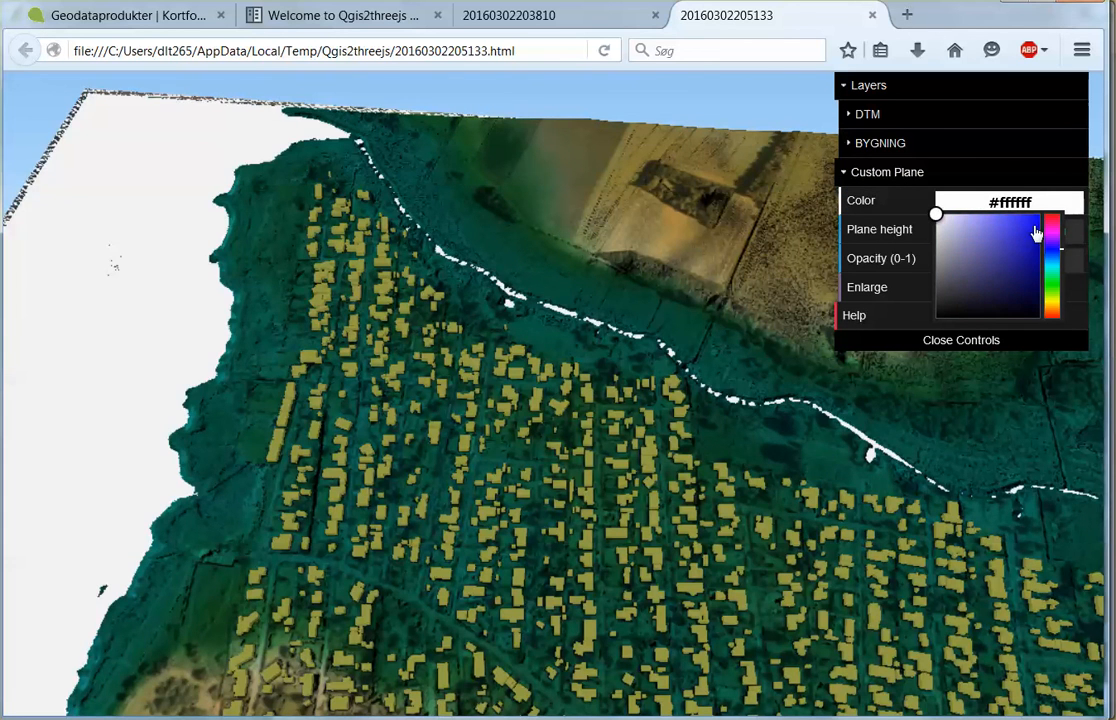
pyautogui.click(1032, 222)
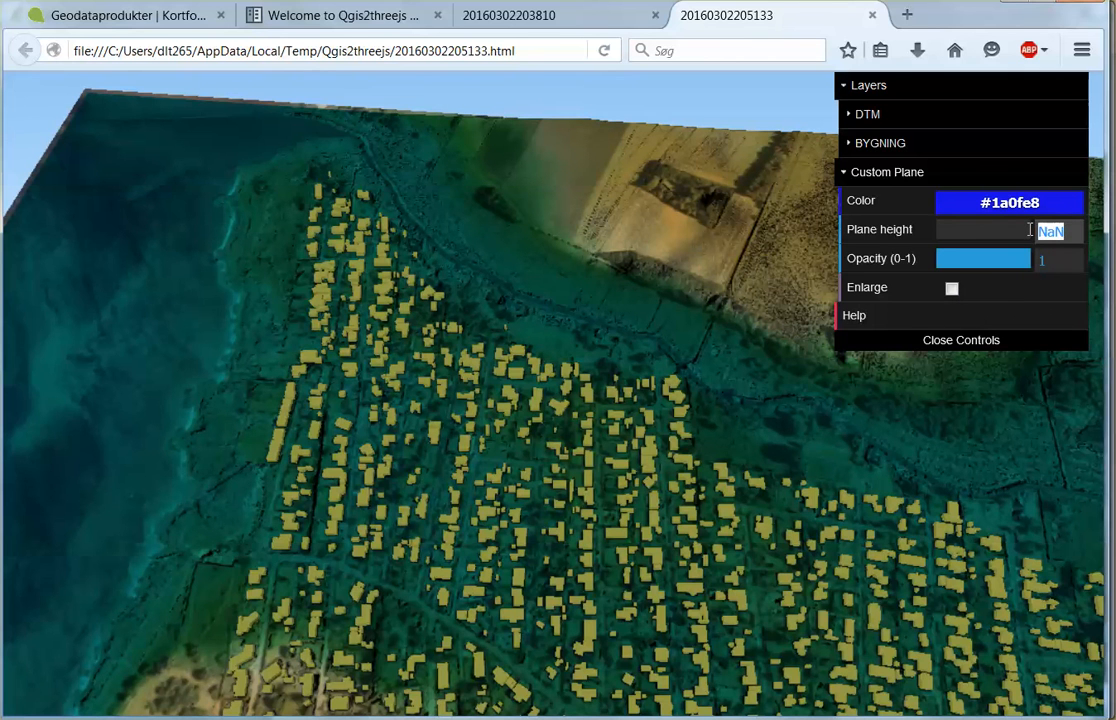
pyautogui.write('1')
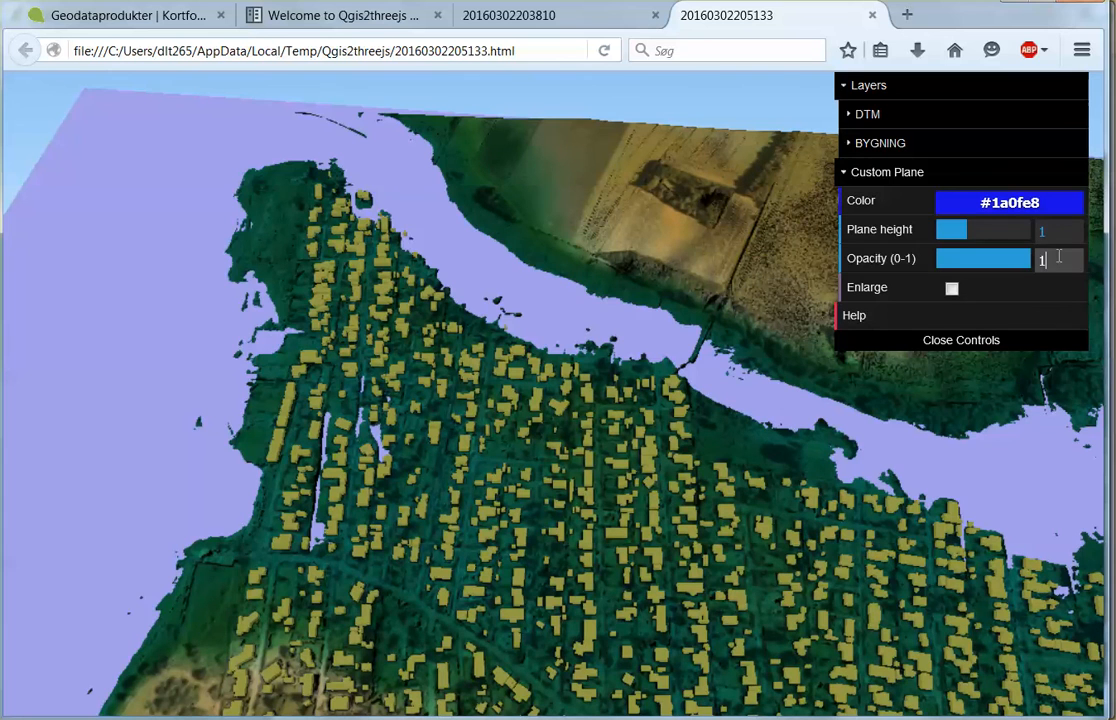
pyautogui.moveTo(1058, 232)
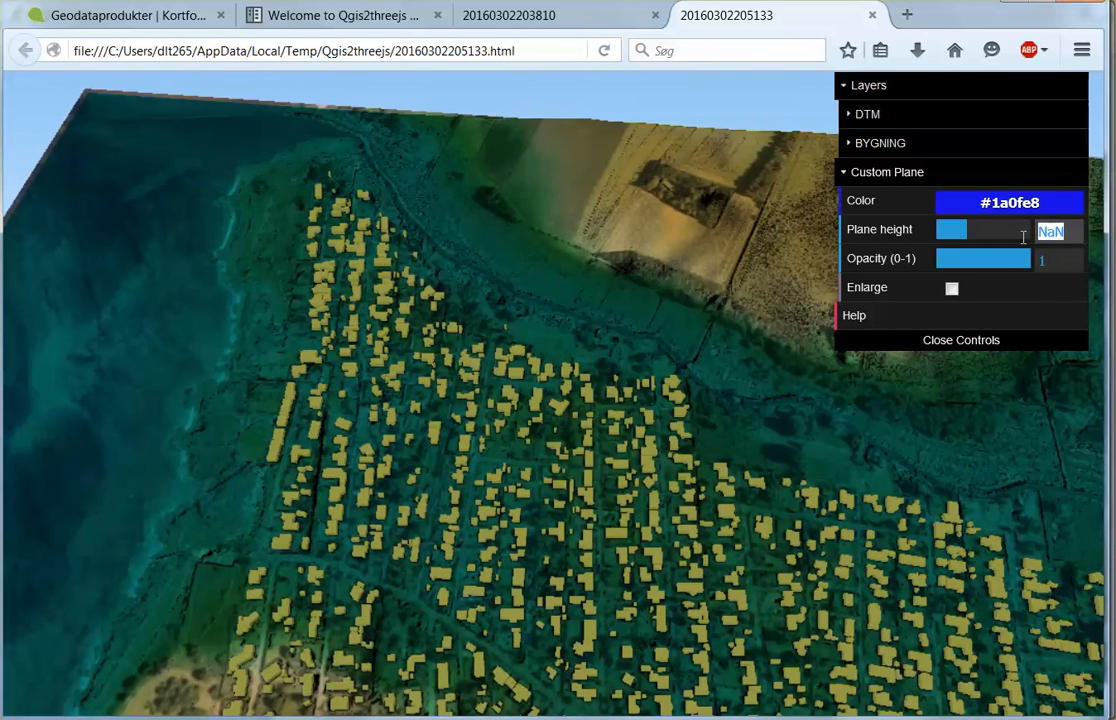
pyautogui.write('2')
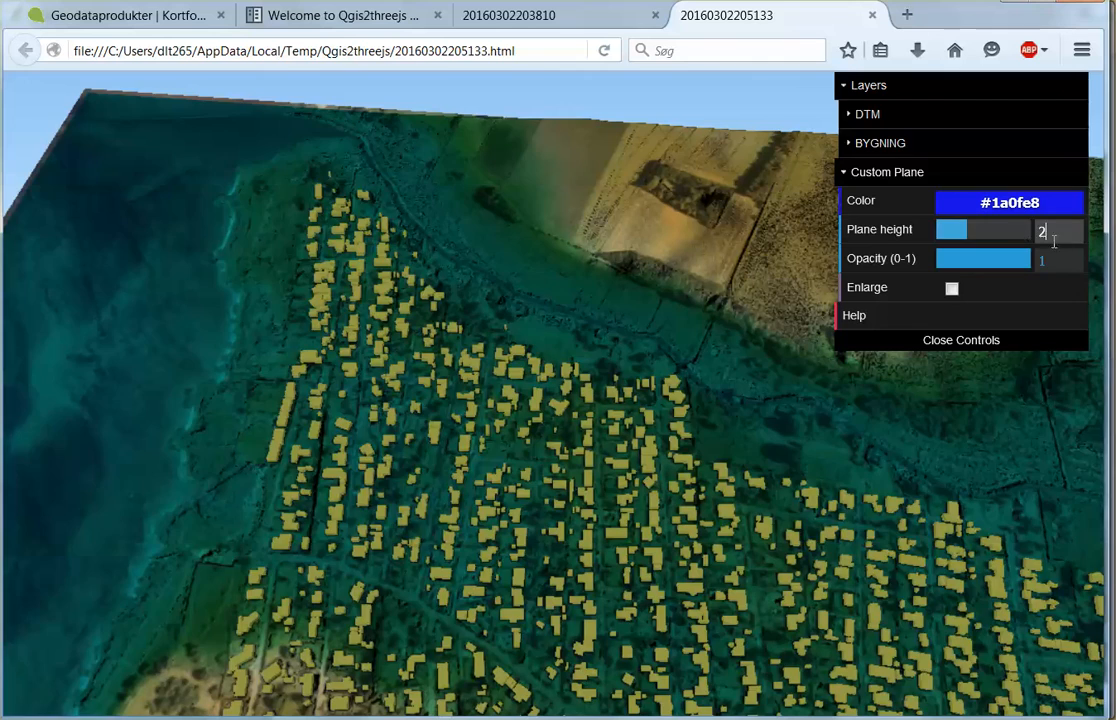